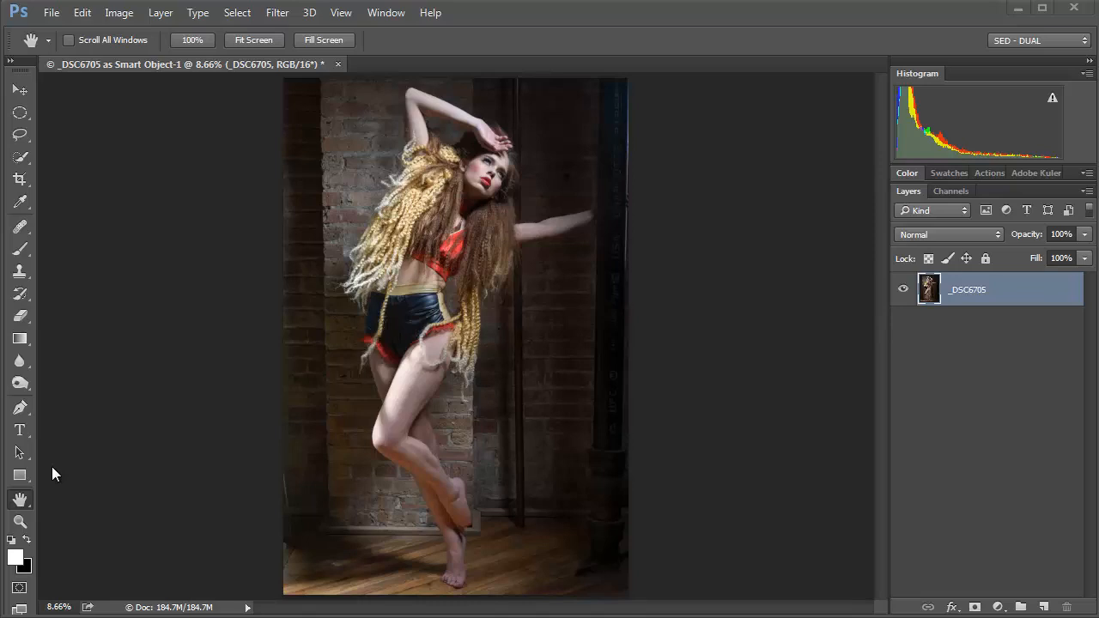
mouse_move(487, 174)
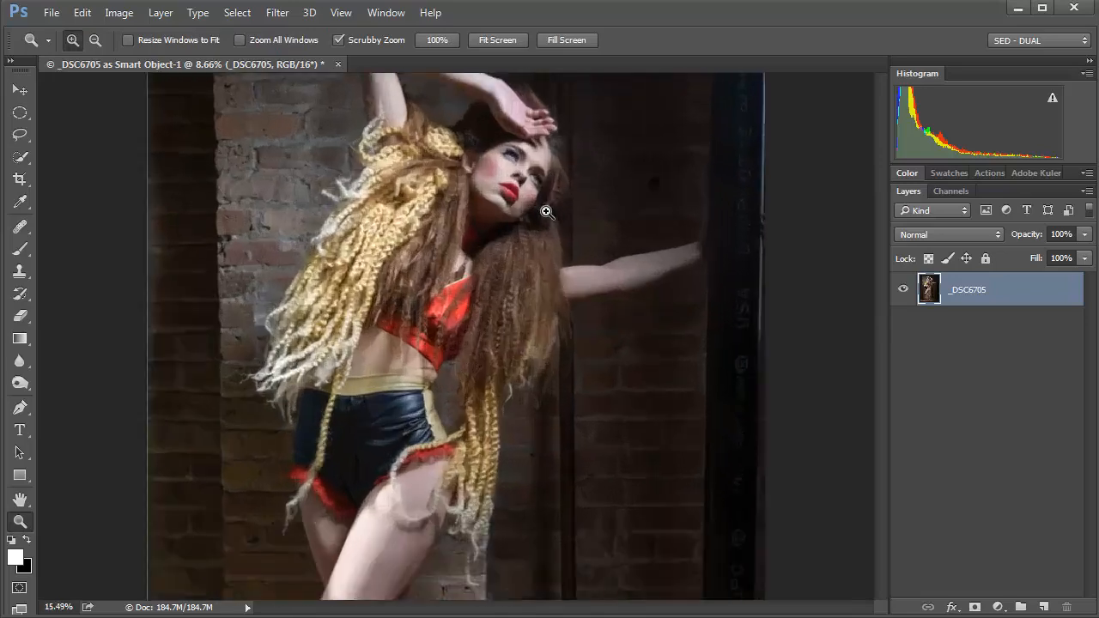
- Zoom in on the model's face to see the flushed red cheeks
left_click(546, 212)
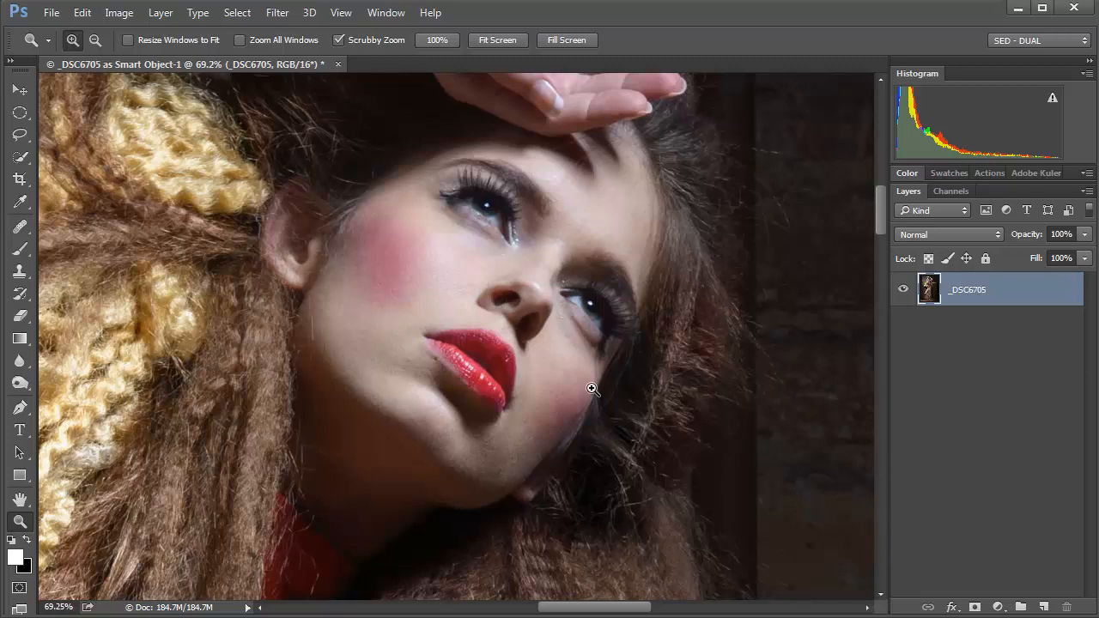
mouse_move(503, 236)
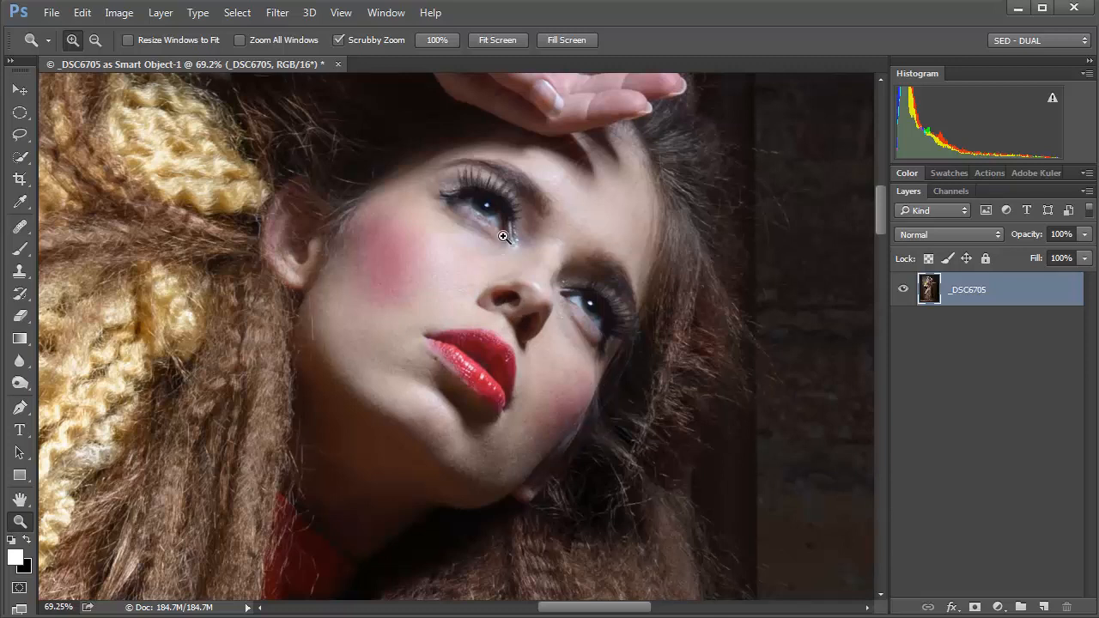
mouse_move(418, 377)
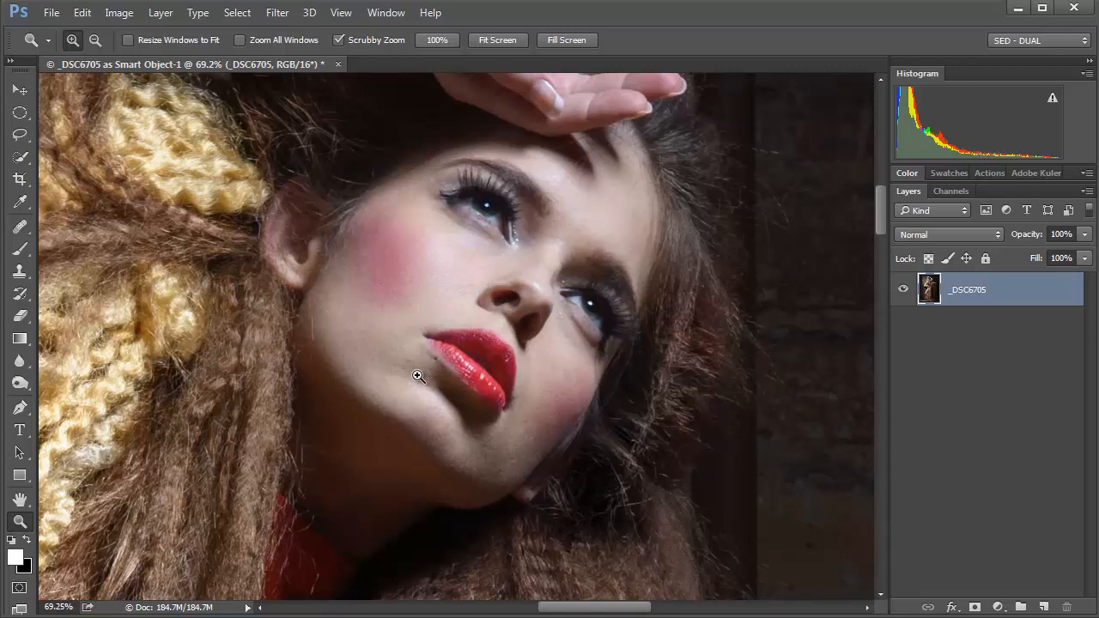
mouse_move(539, 358)
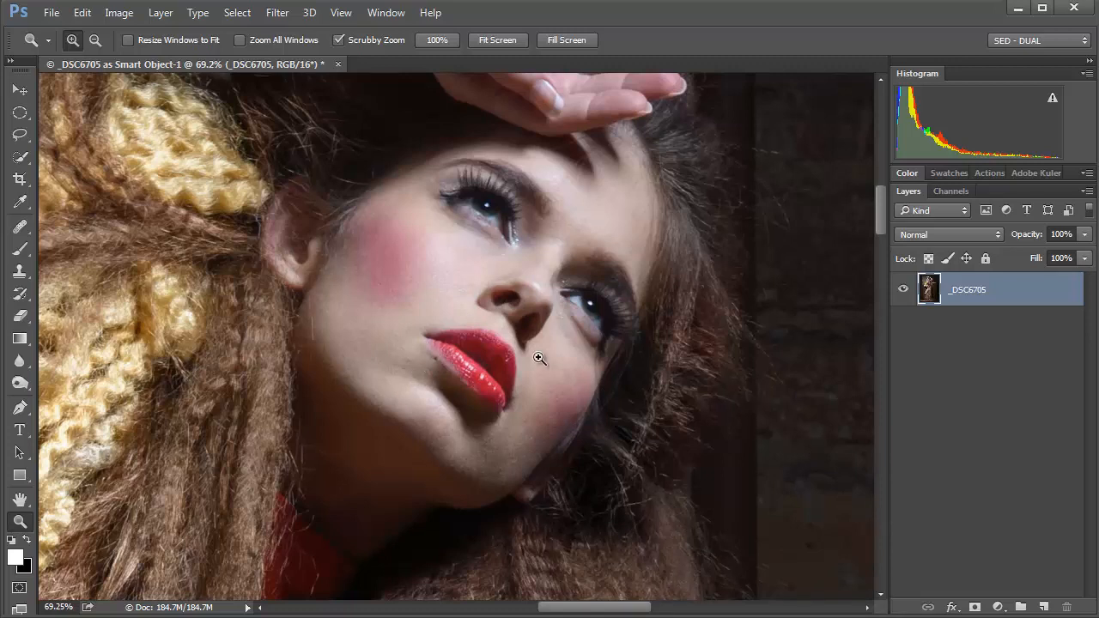
mouse_move(588, 241)
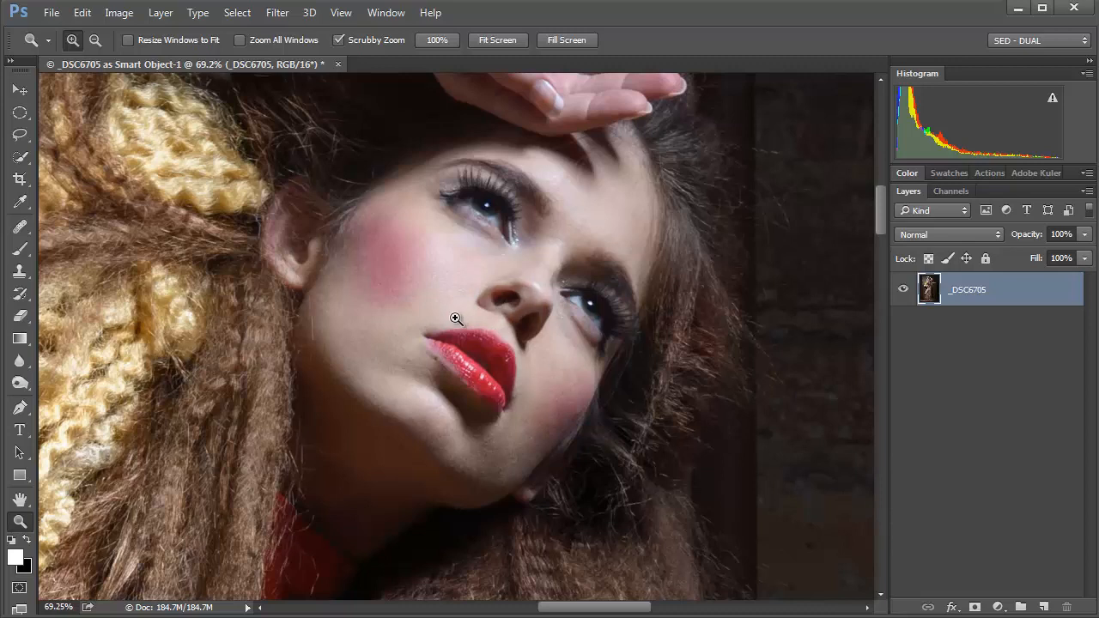
mouse_move(991, 549)
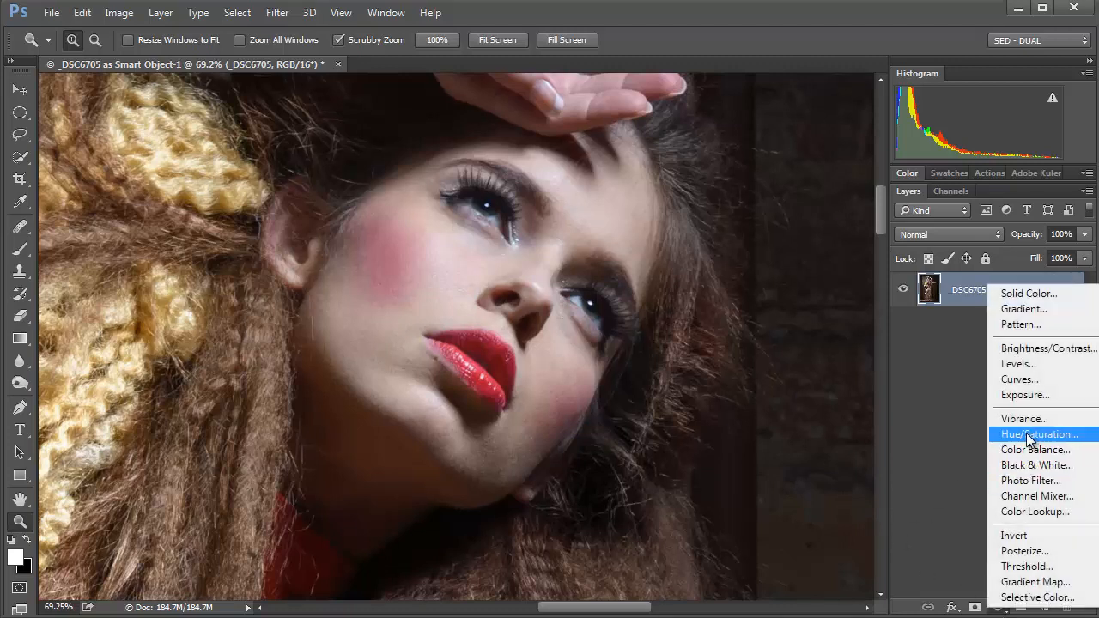
- Add a Hue/Saturation adjustment layer and set its colour range to Reds
left_click(1039, 434)
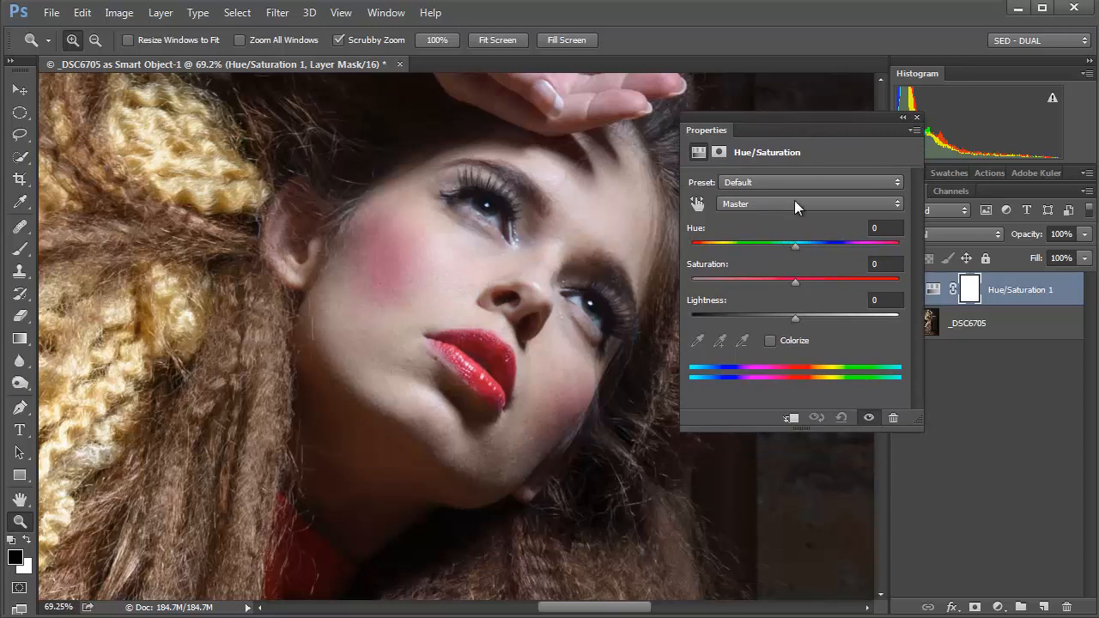
left_click(807, 204)
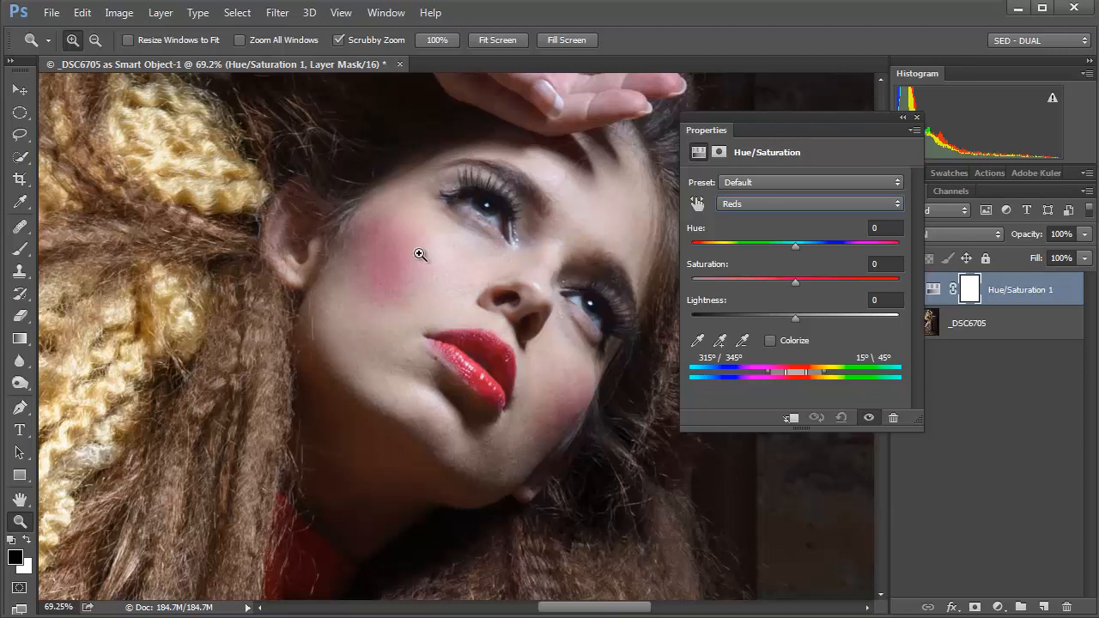
mouse_move(410, 290)
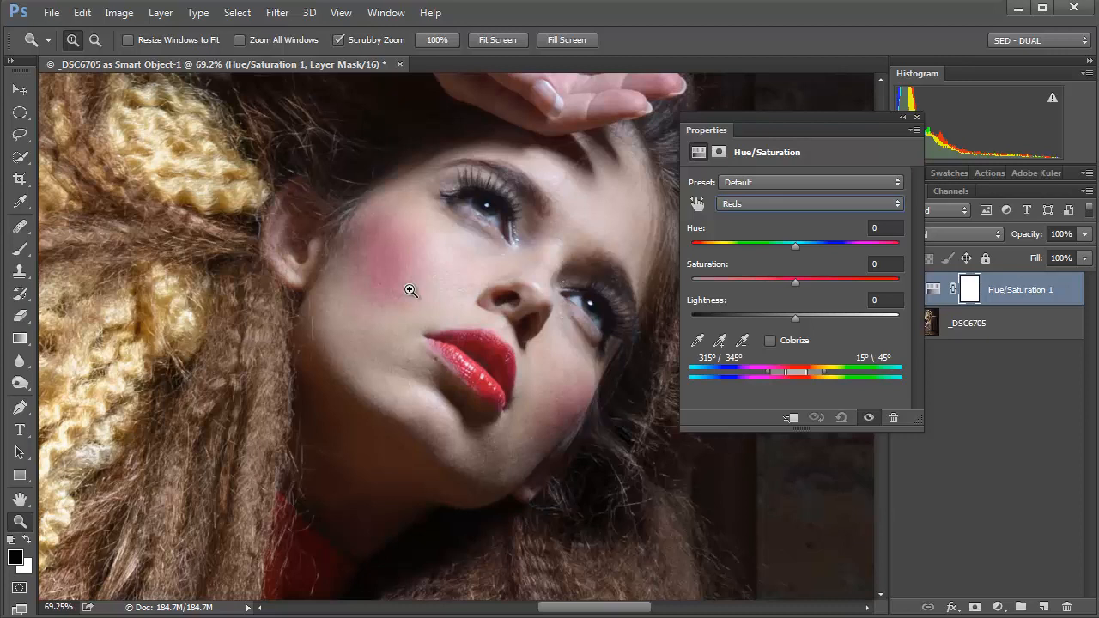
mouse_move(466, 275)
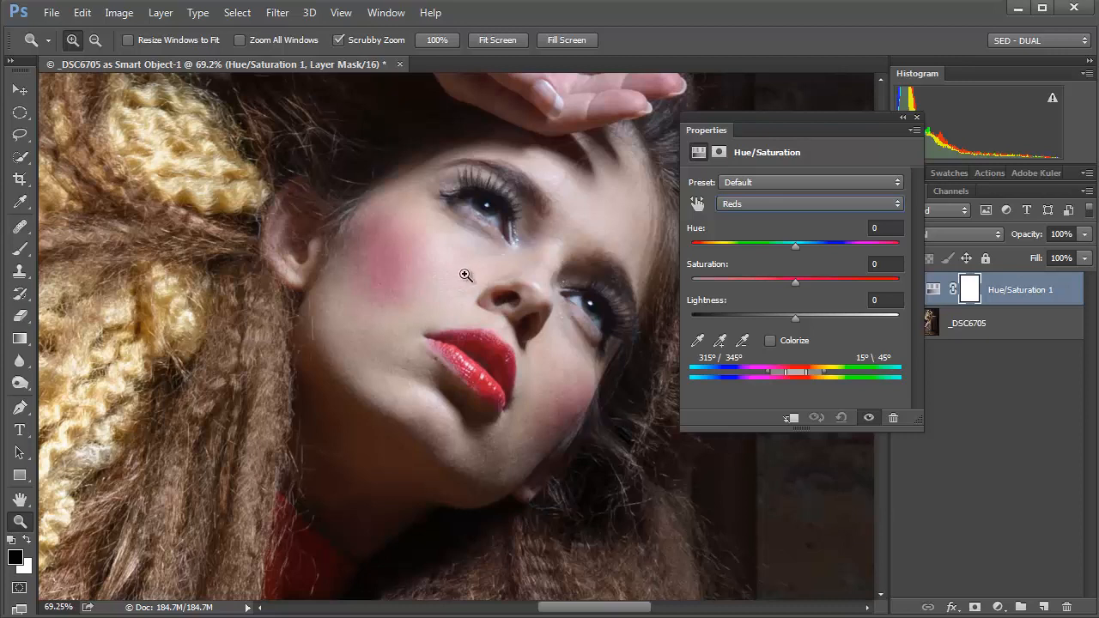
mouse_move(352, 404)
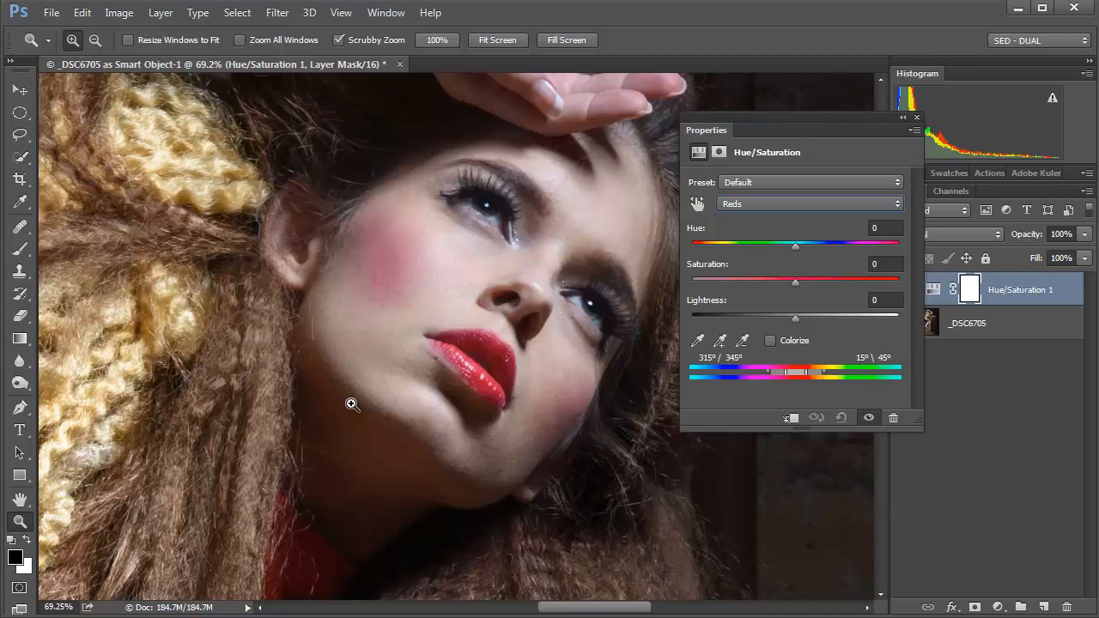
mouse_move(631, 205)
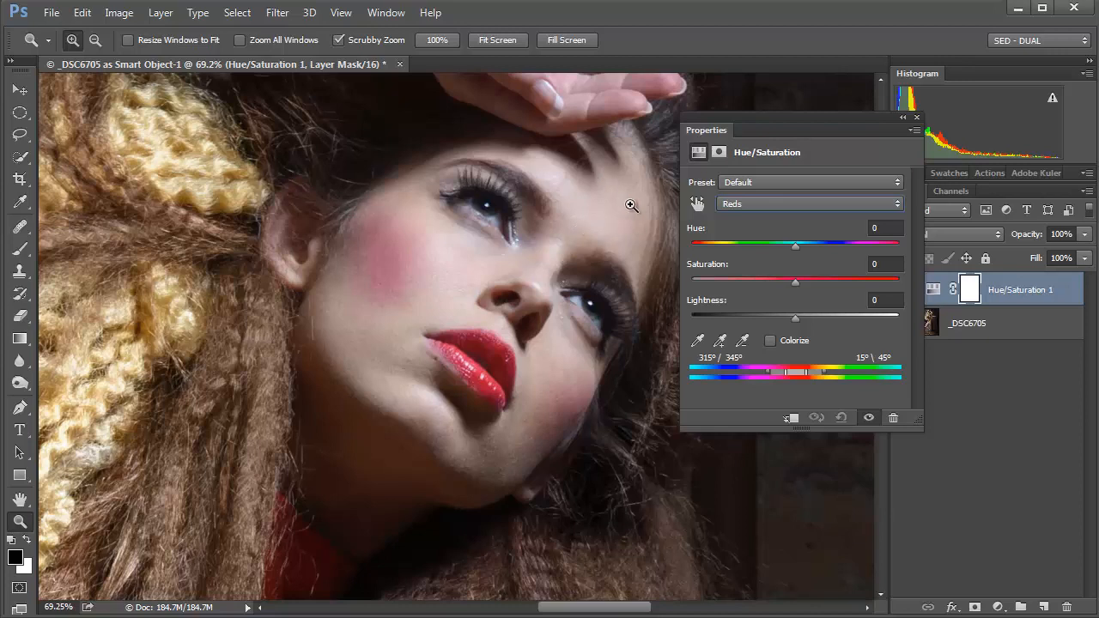
mouse_move(501, 479)
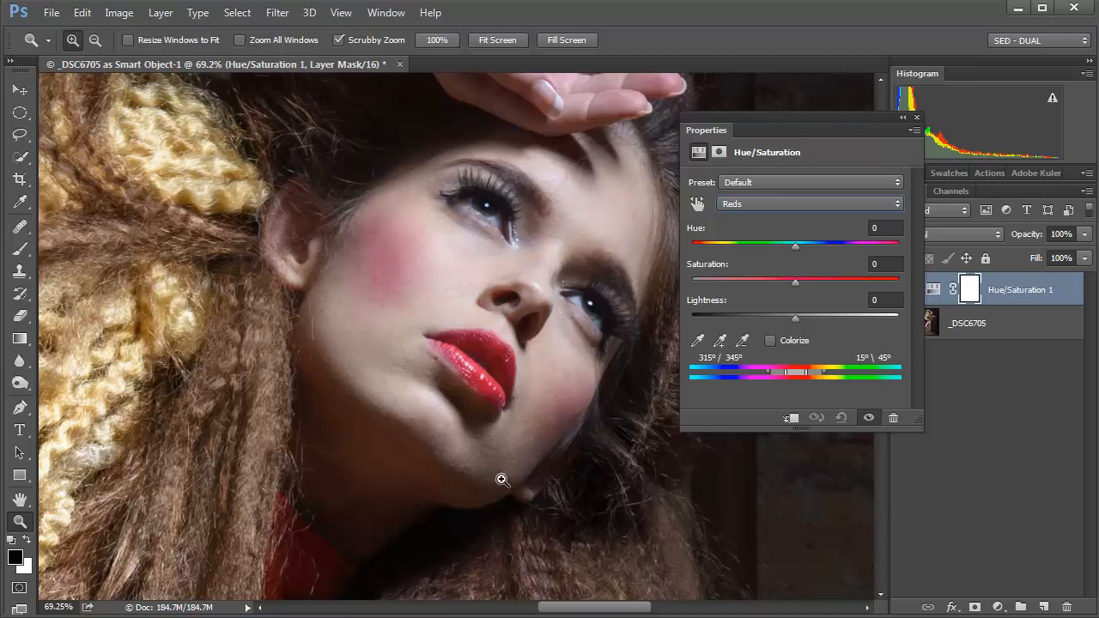
mouse_move(517, 471)
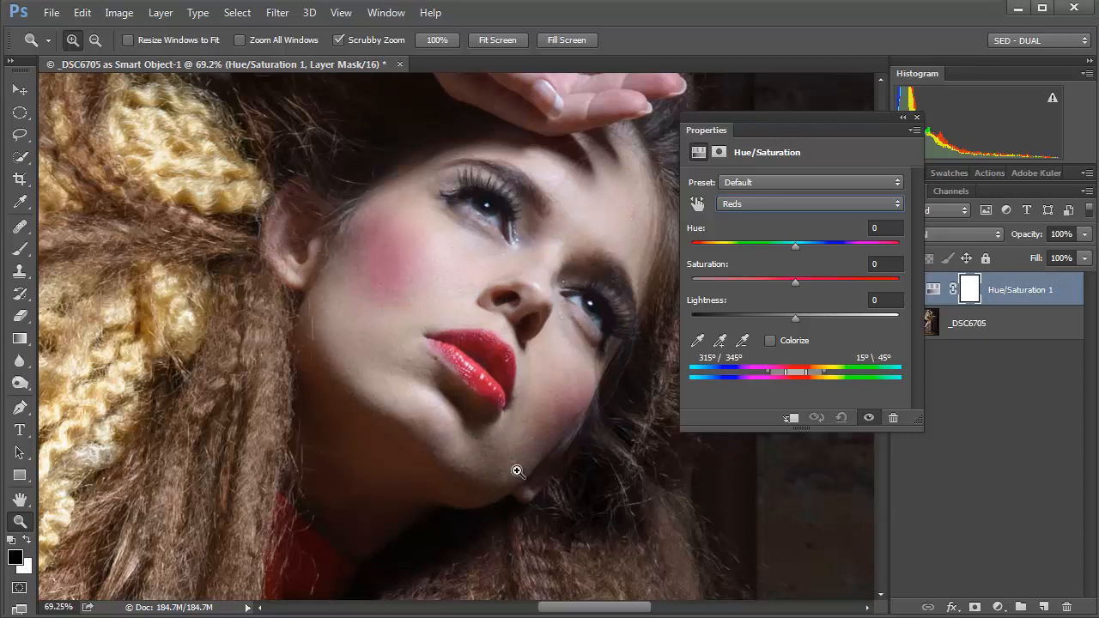
mouse_move(277, 300)
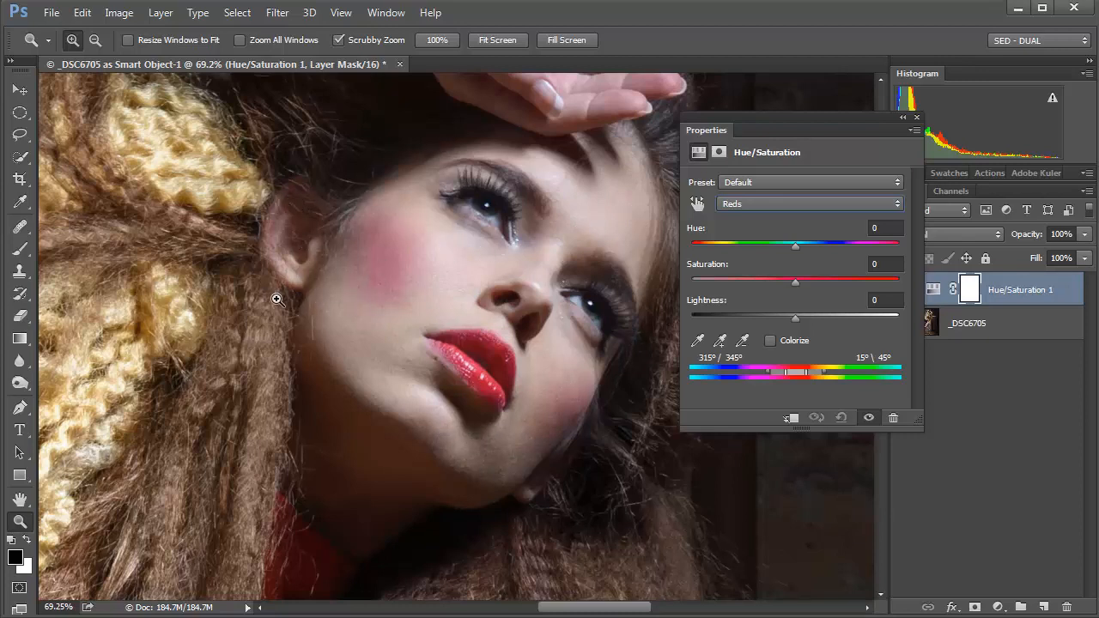
mouse_move(331, 263)
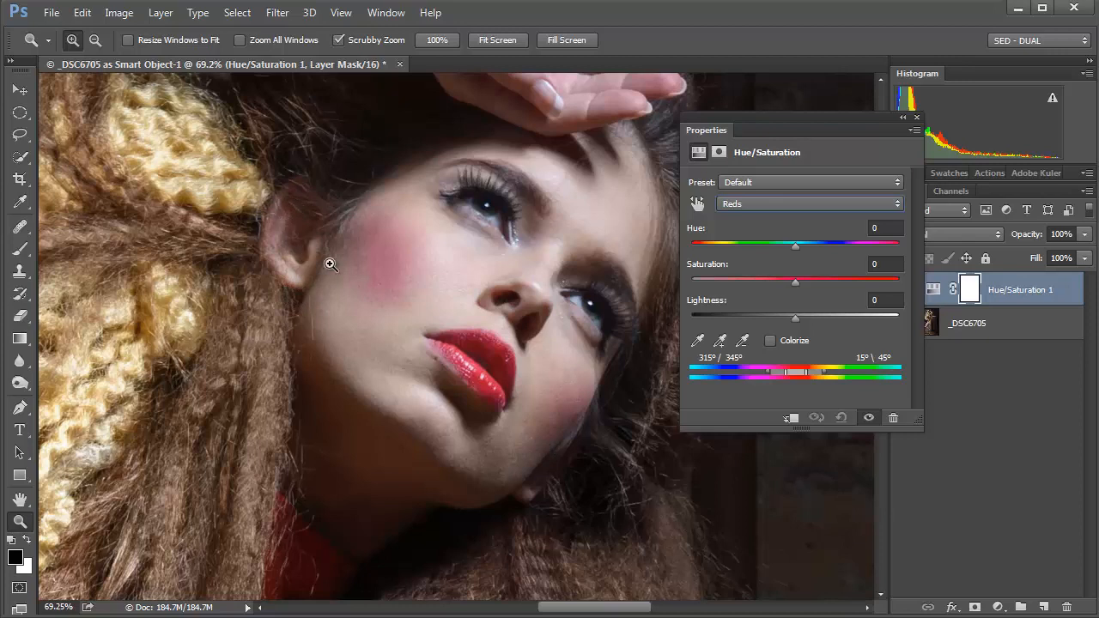
mouse_move(502, 269)
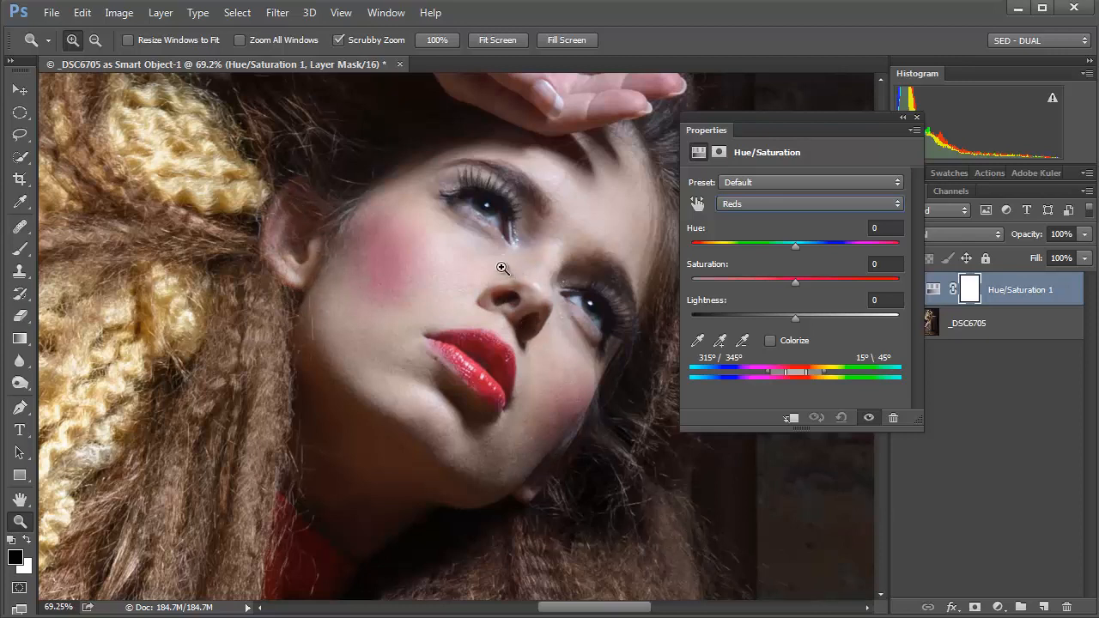
mouse_move(522, 215)
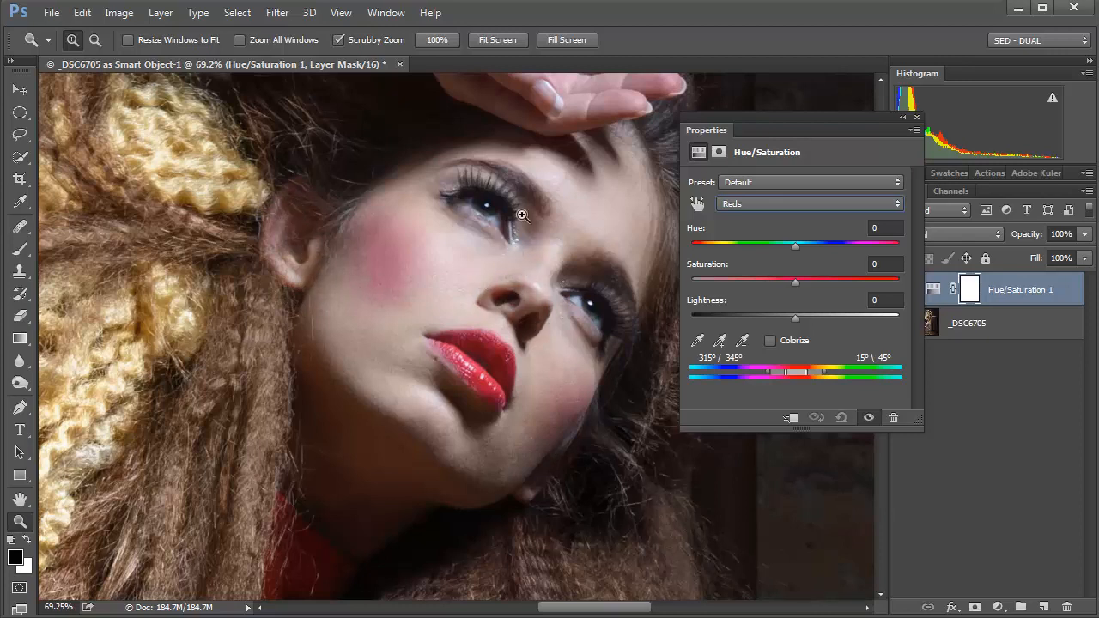
mouse_move(375, 239)
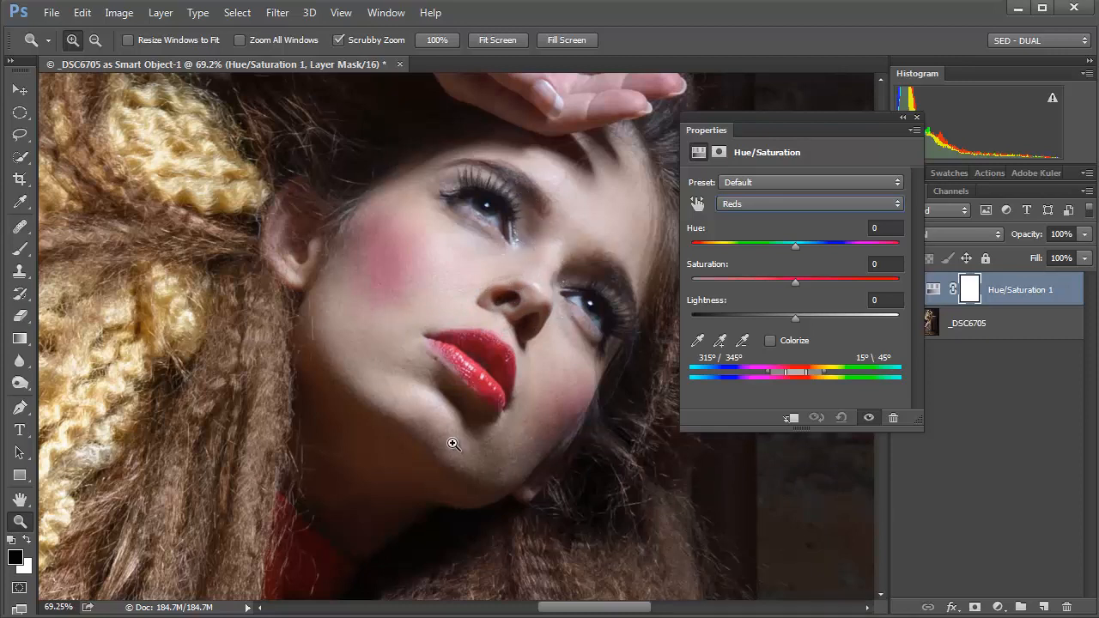
mouse_move(777, 208)
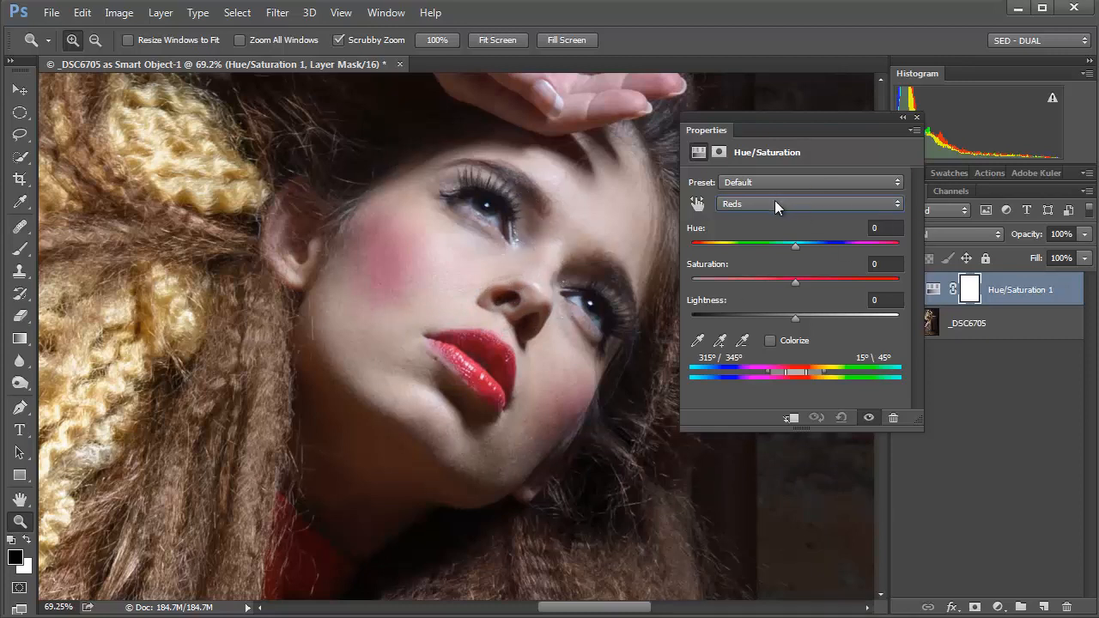
mouse_move(729, 348)
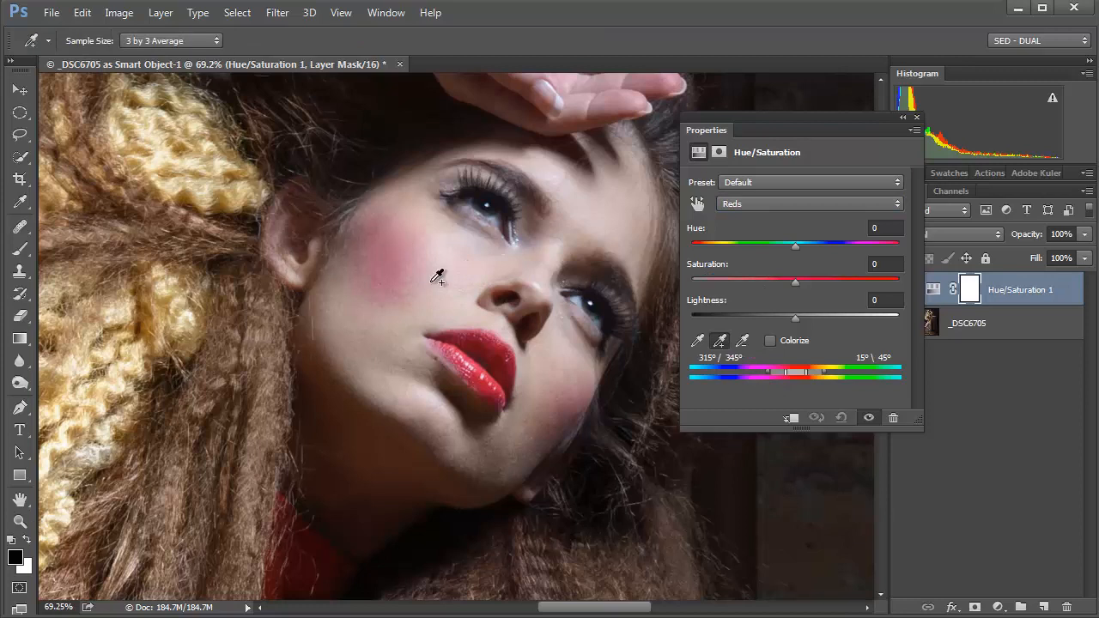
mouse_move(343, 292)
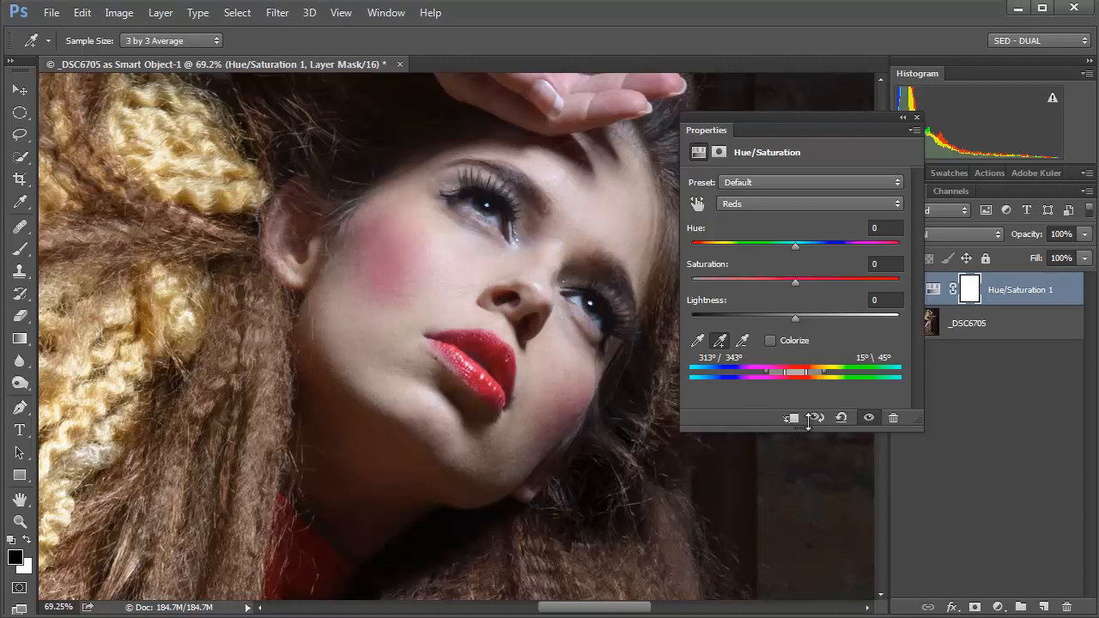
mouse_move(840, 384)
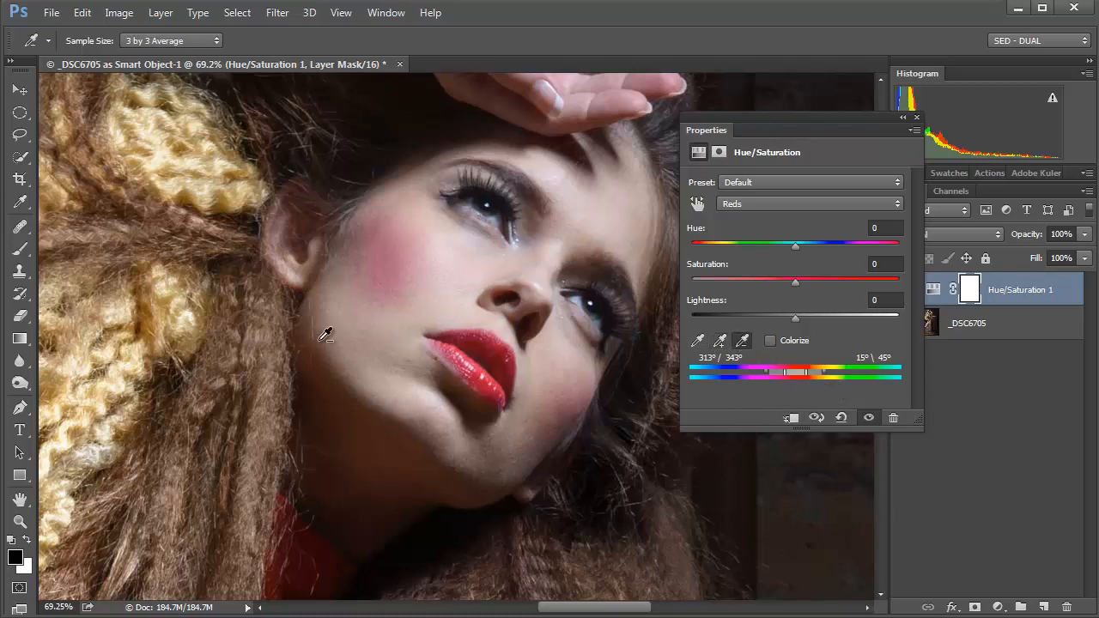
mouse_move(458, 309)
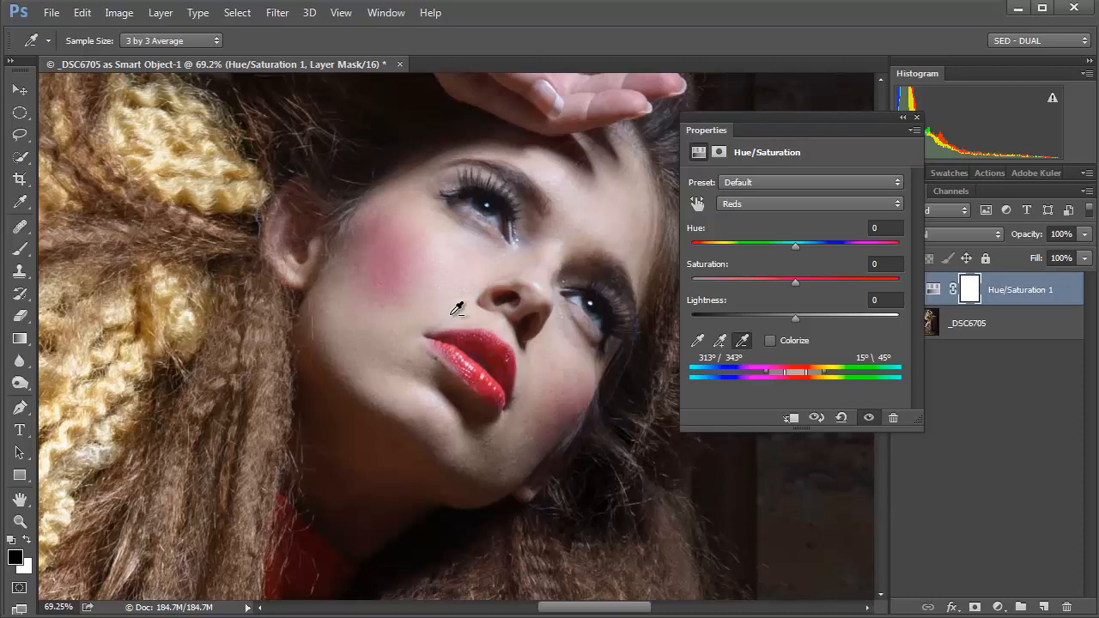
mouse_move(453, 300)
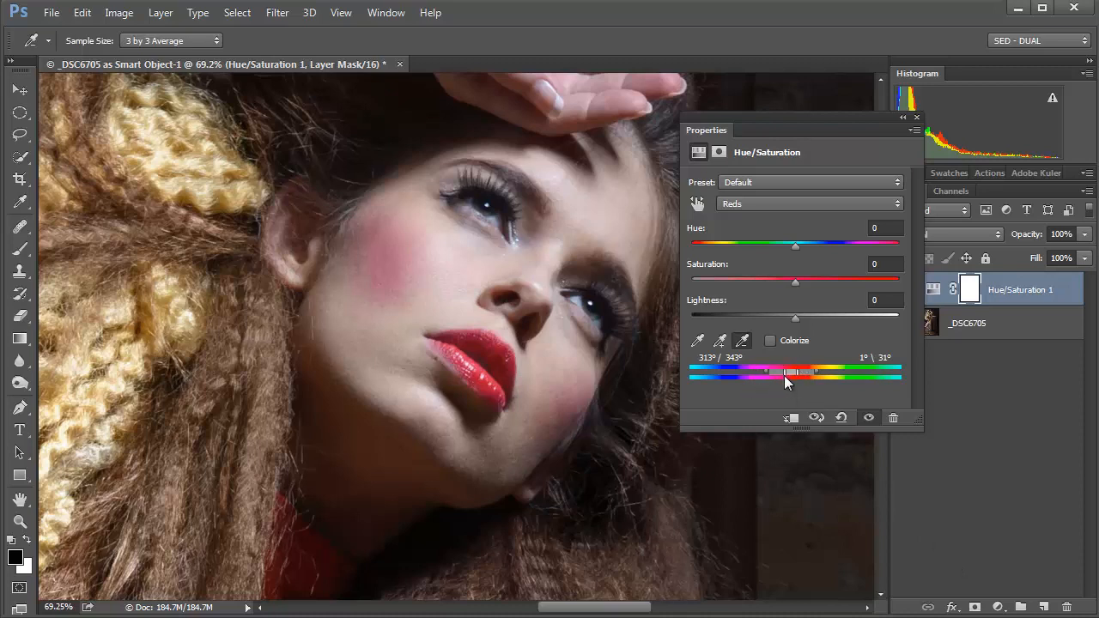
mouse_move(798, 382)
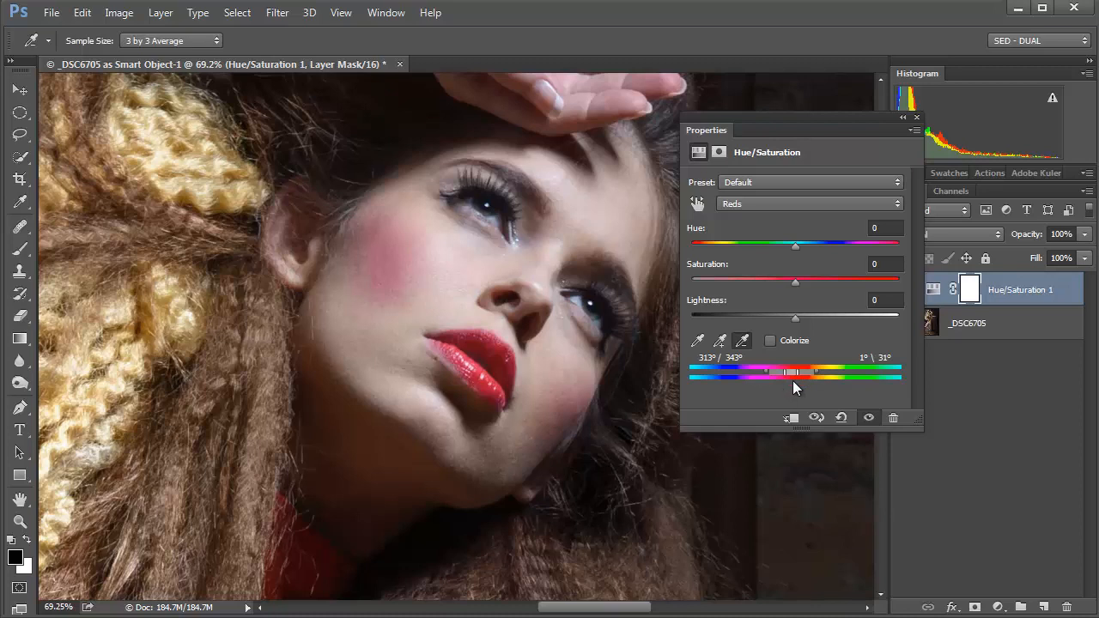
mouse_move(796, 386)
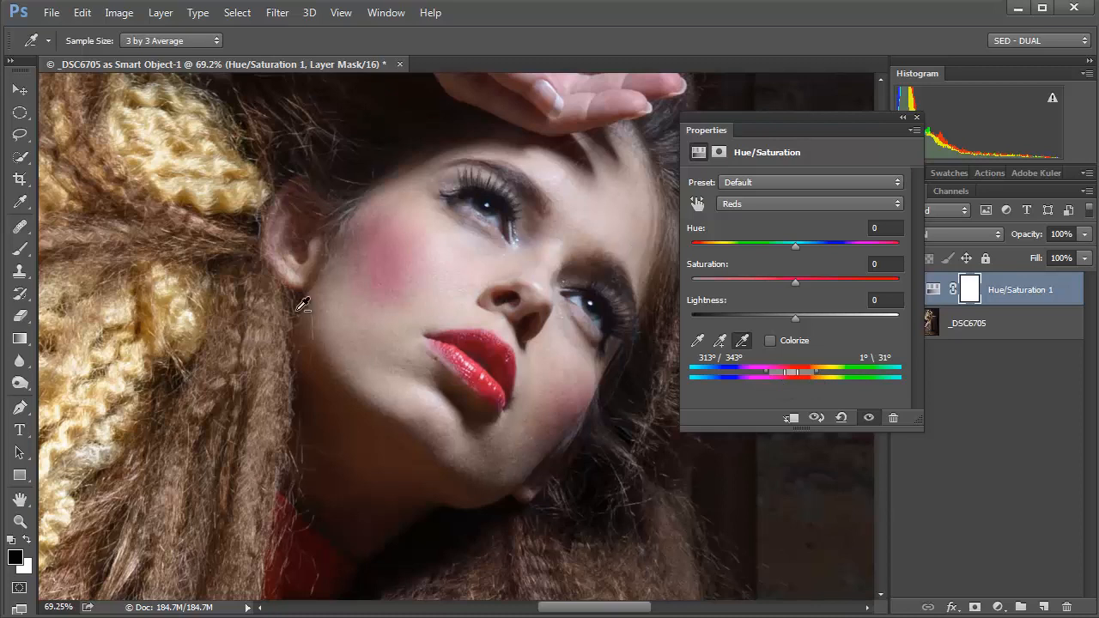
mouse_move(809, 248)
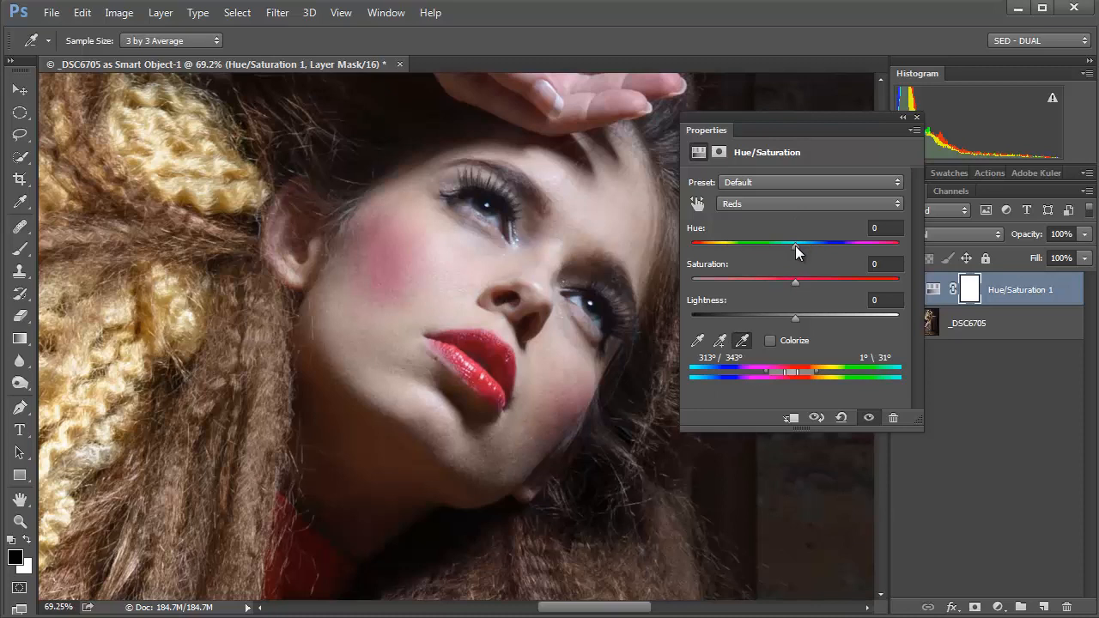
- Preview Reds coverage at Hue -180, then settle the Reds Hue near +26
left_click_drag(794, 243, 691, 243)
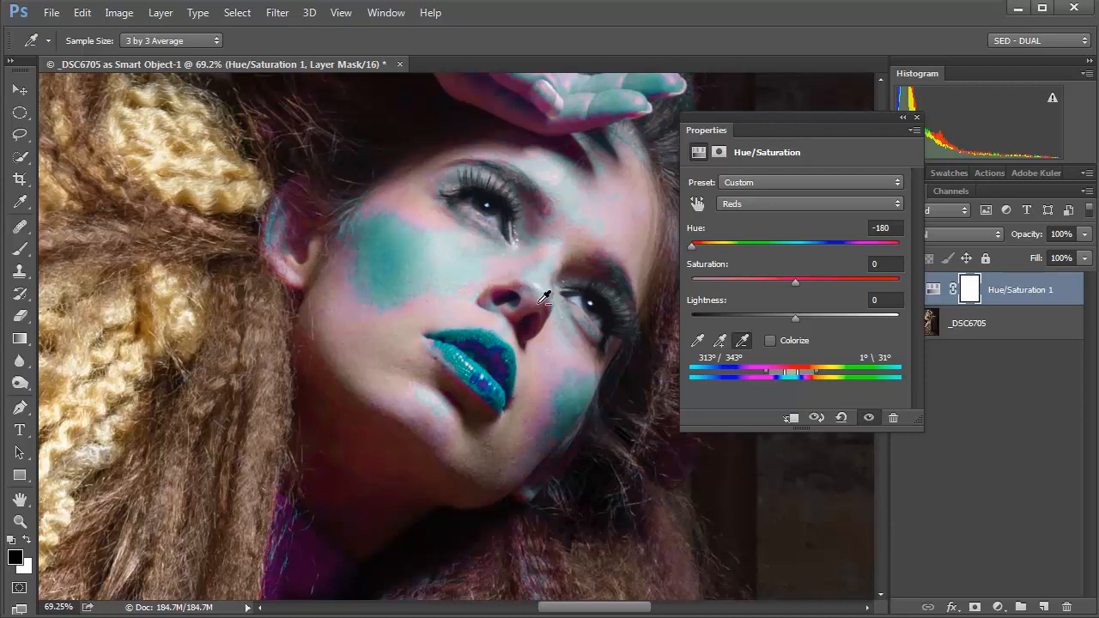
mouse_move(580, 119)
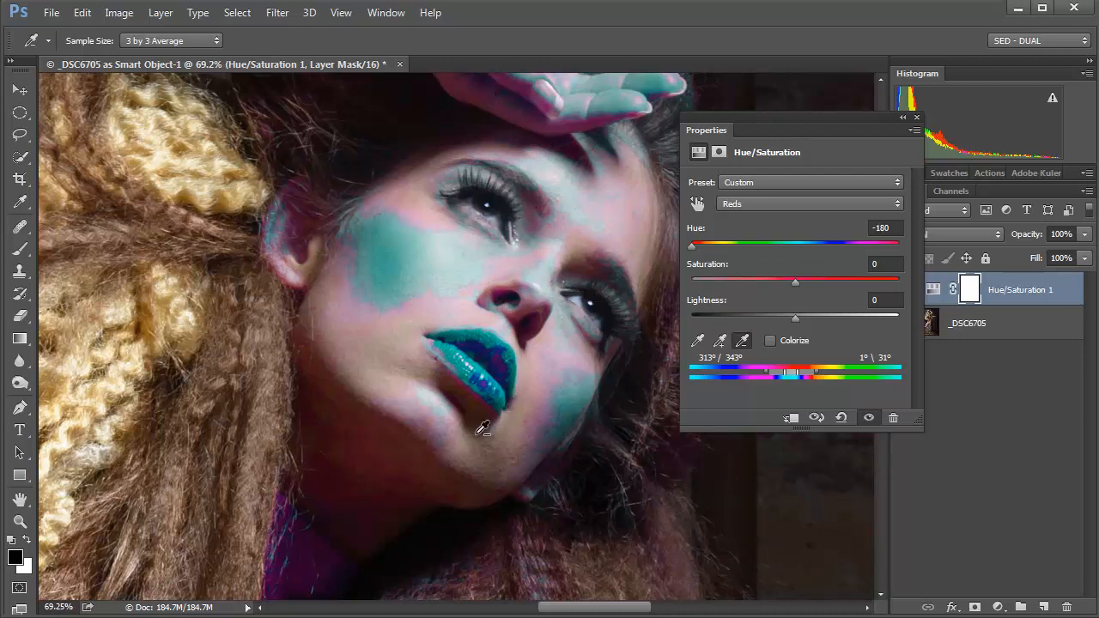
mouse_move(481, 393)
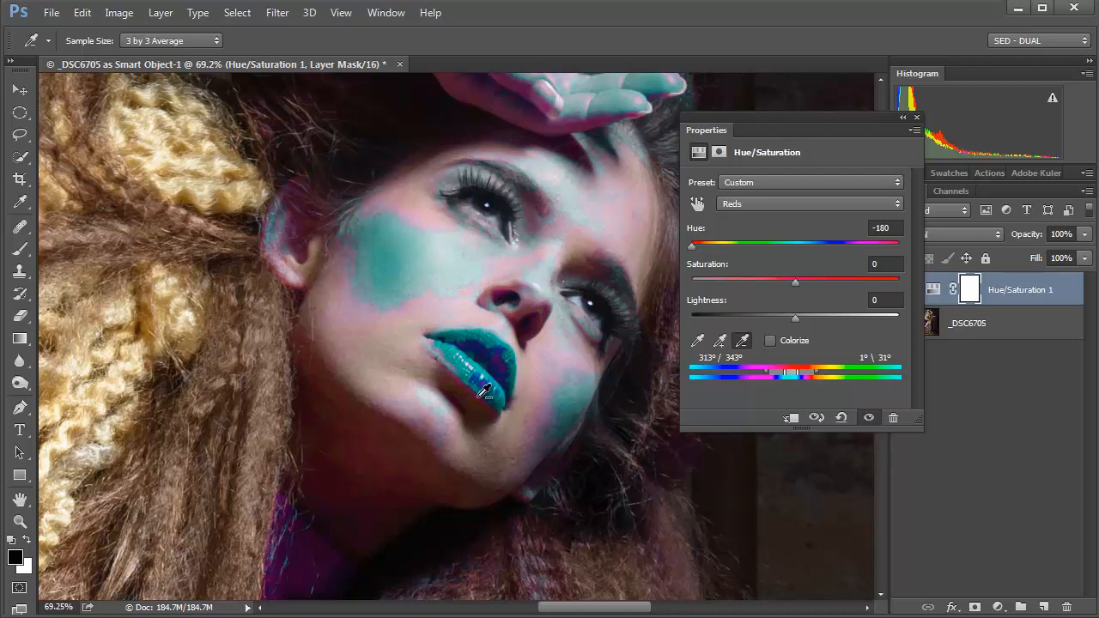
mouse_move(493, 348)
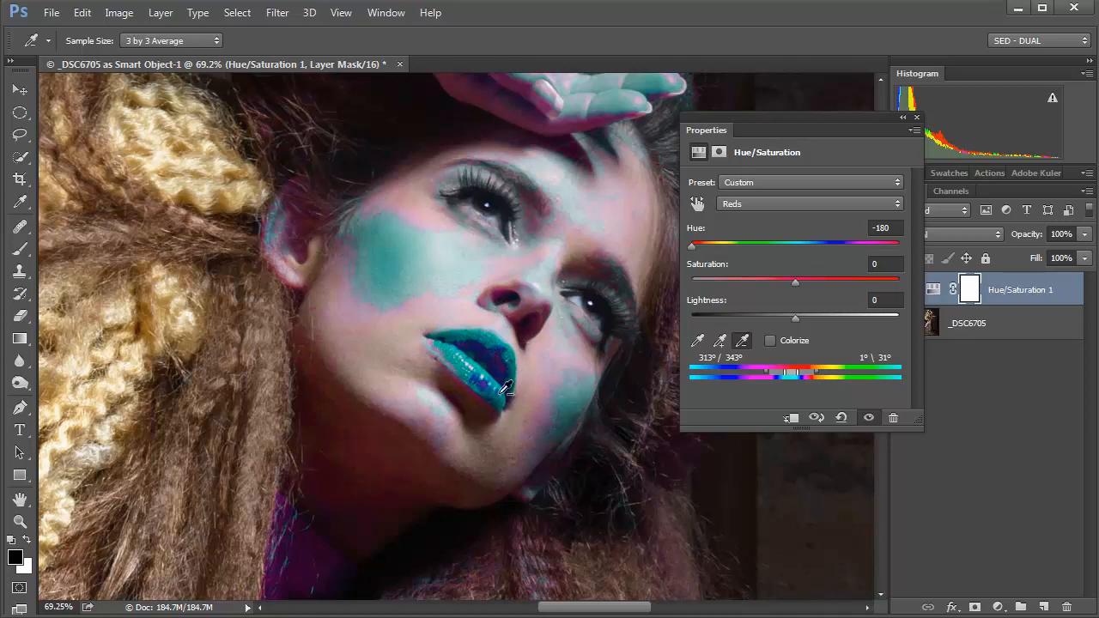
mouse_move(330, 245)
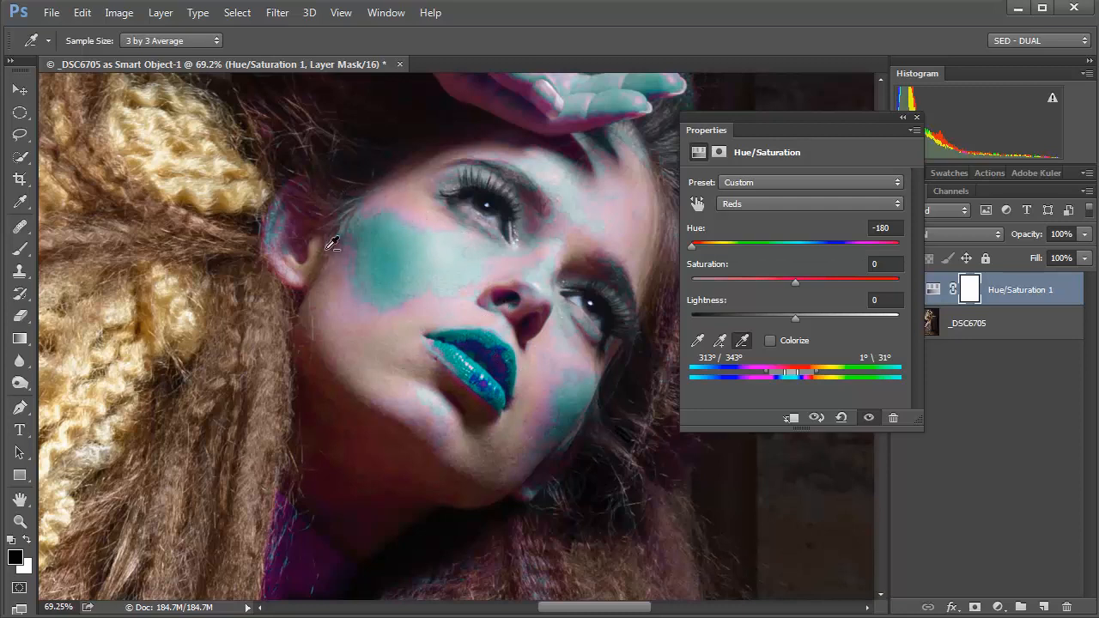
mouse_move(333, 235)
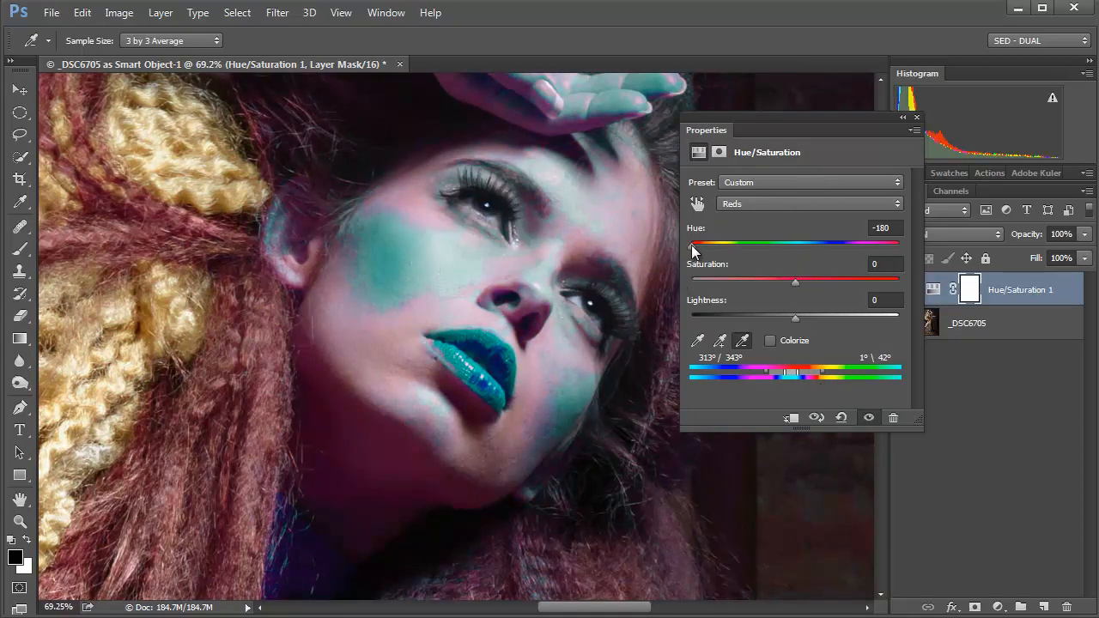
left_click_drag(694, 243, 794, 243)
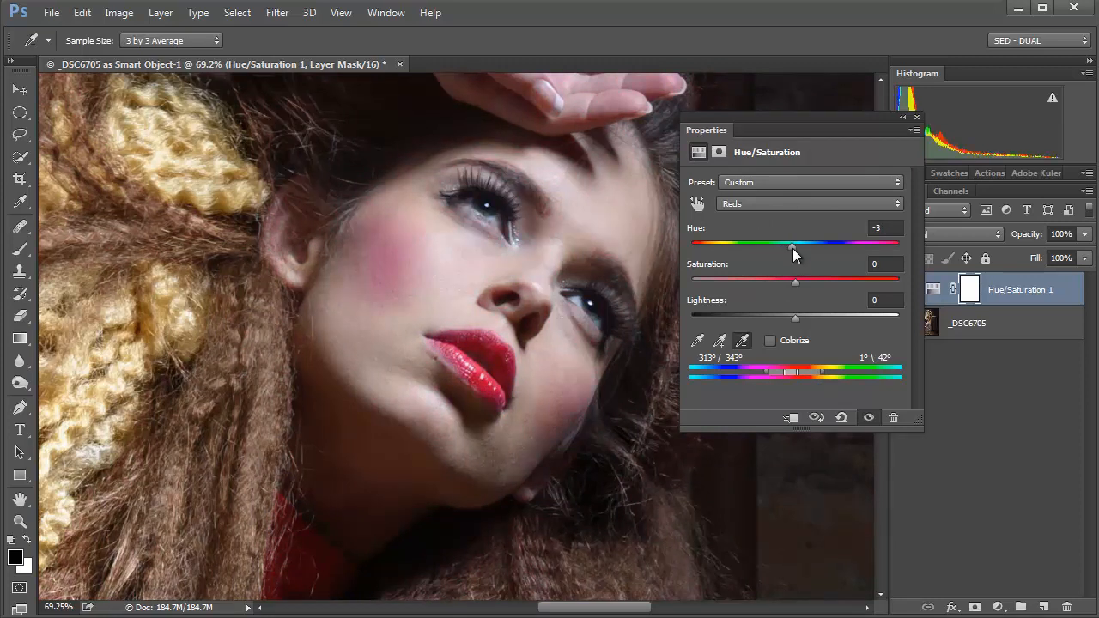
left_click_drag(791, 247, 807, 247)
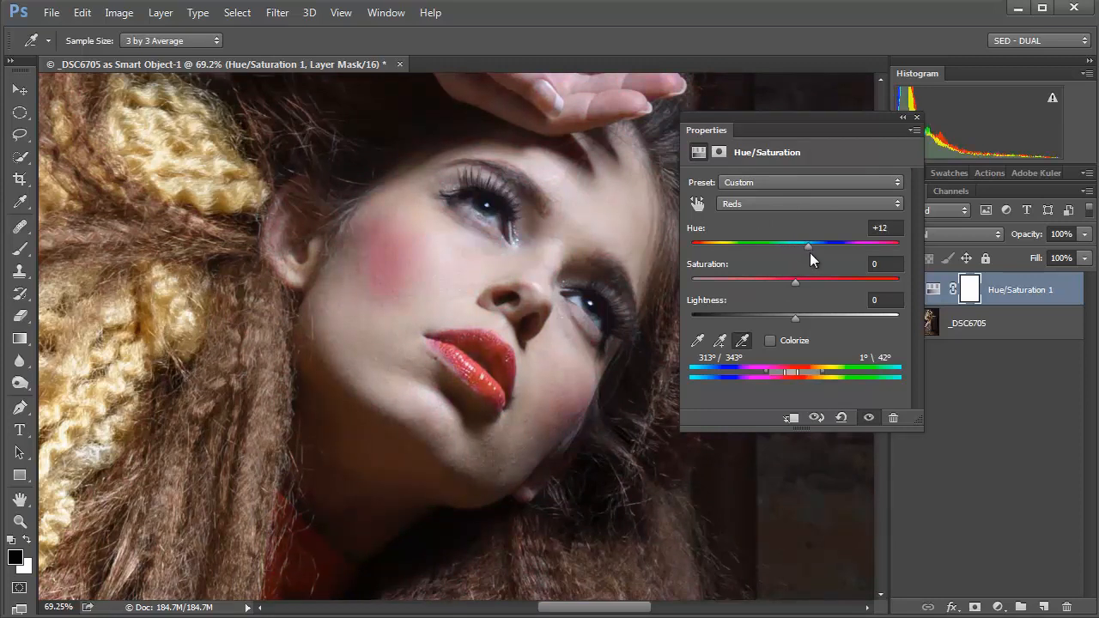
left_click_drag(807, 244, 815, 244)
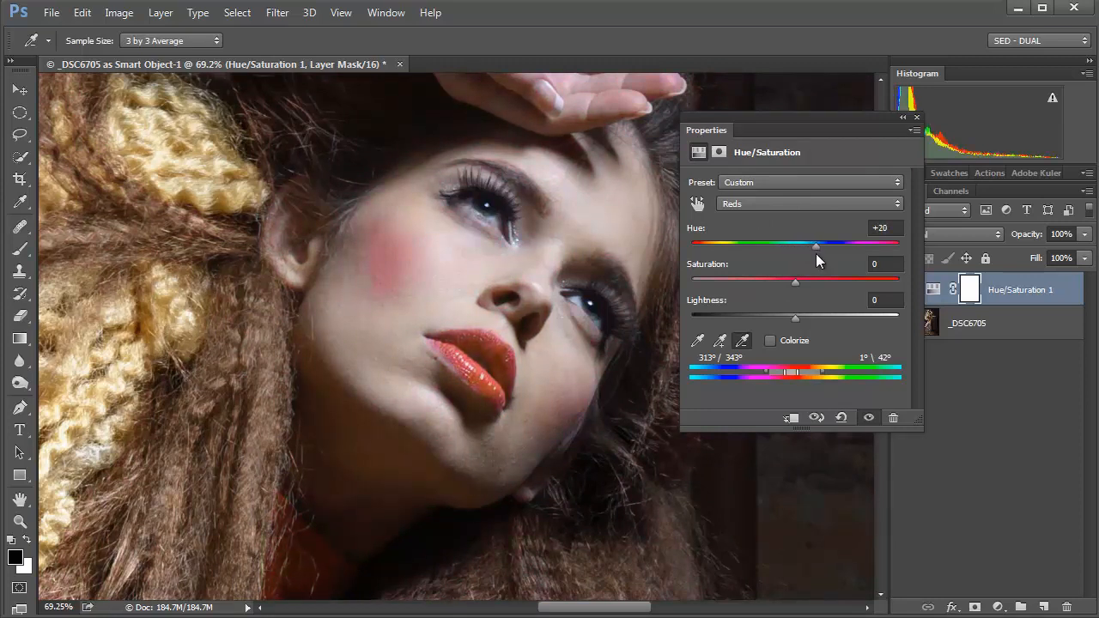
left_click_drag(815, 243, 830, 243)
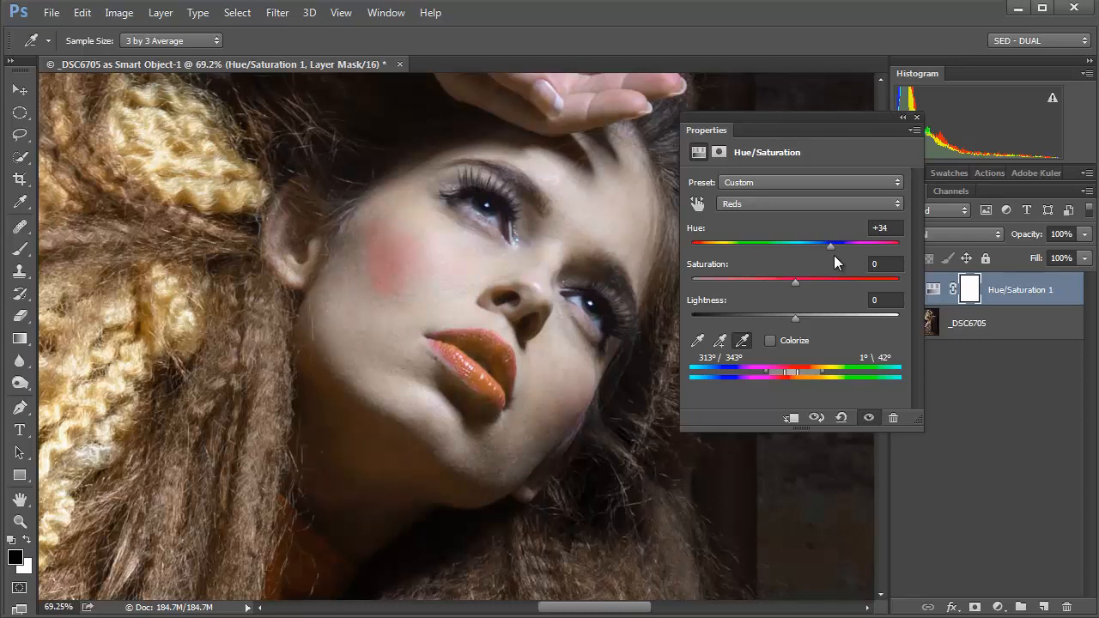
left_click_drag(831, 243, 846, 243)
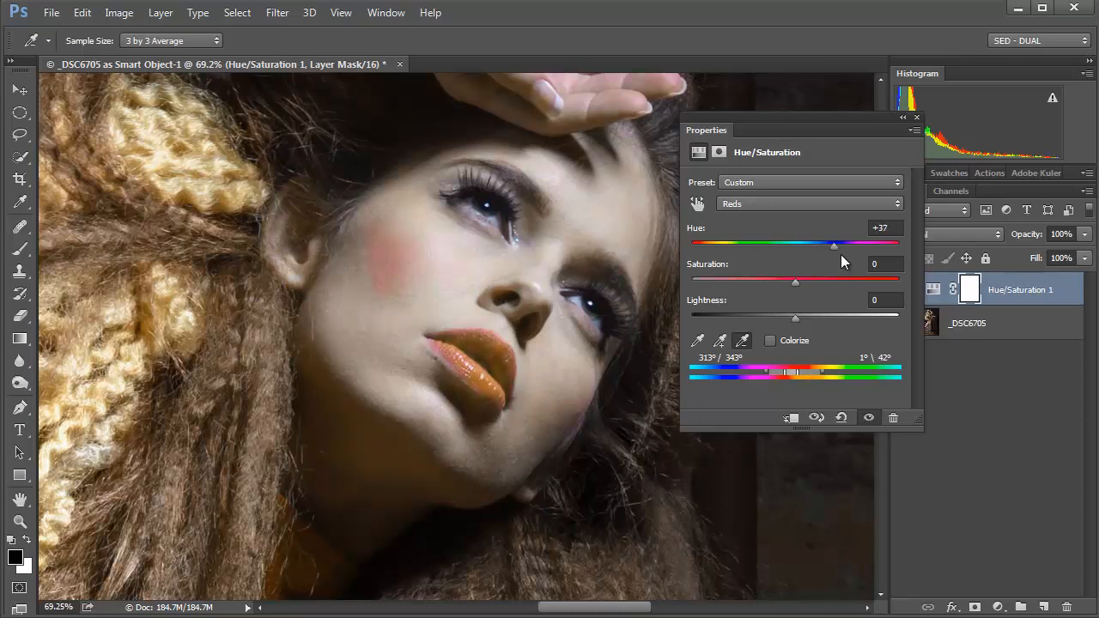
left_click_drag(832, 244, 854, 245)
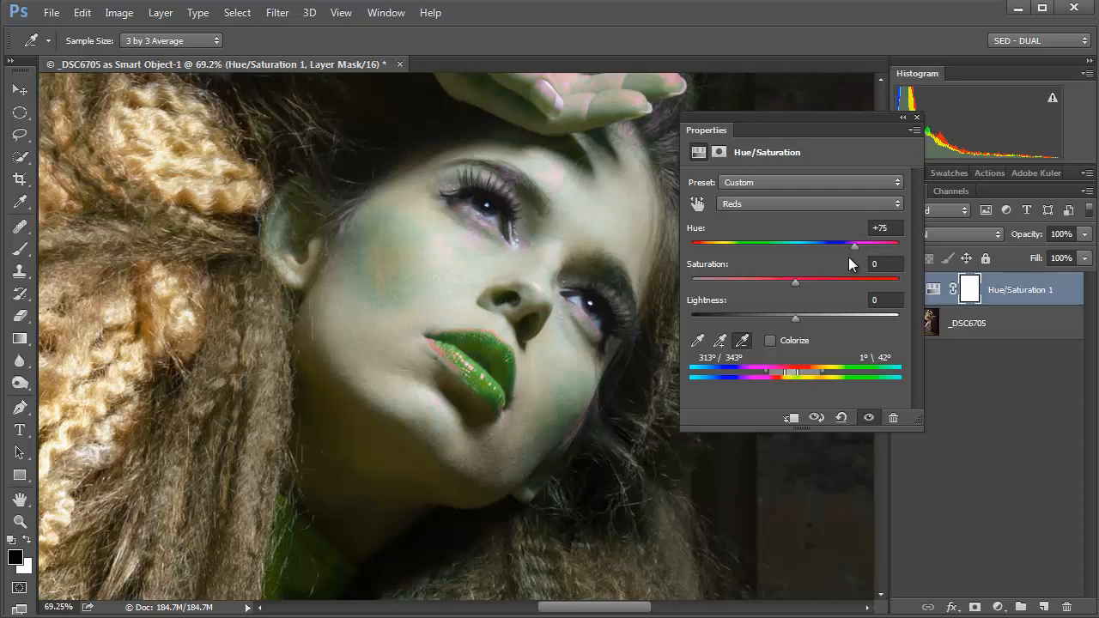
left_click_drag(854, 245, 822, 246)
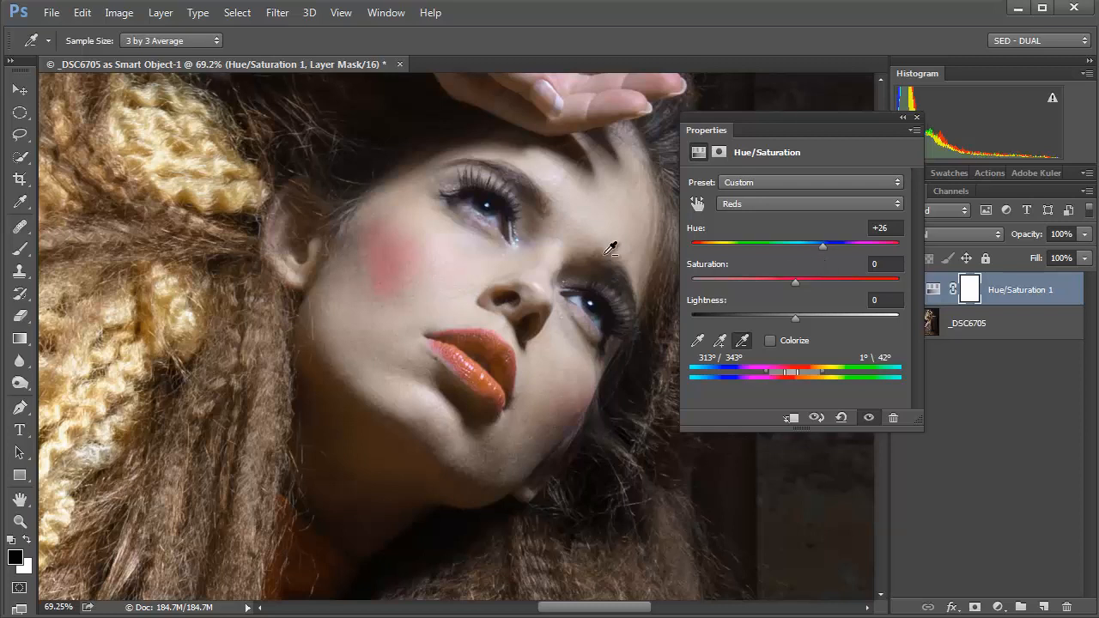
mouse_move(613, 243)
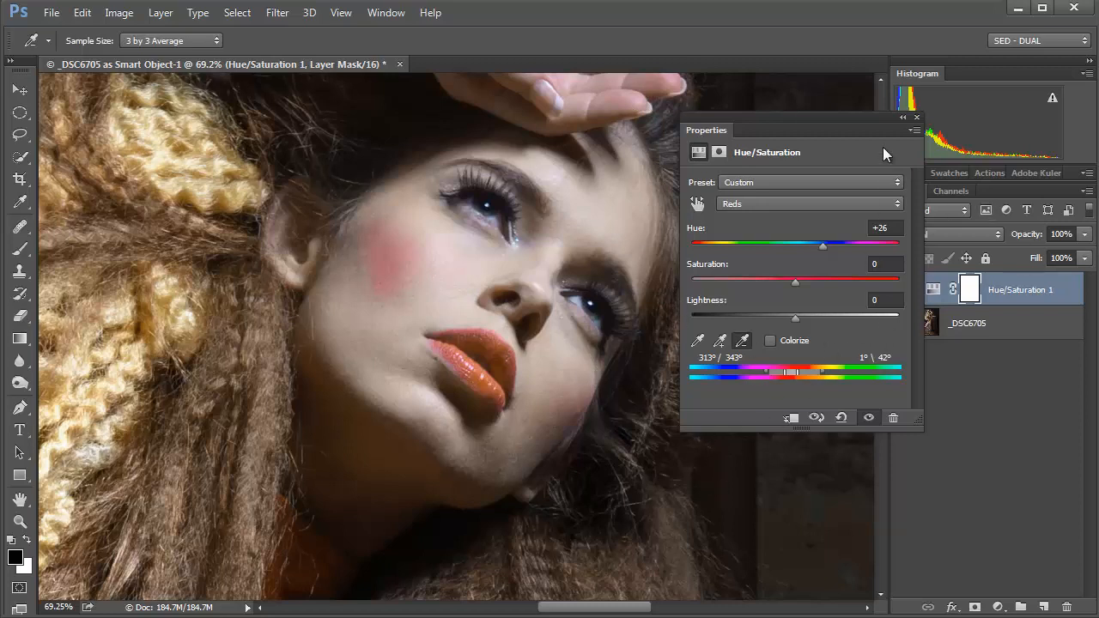
- Paint the adjustment mask over the red top and lace trim to restore their red
left_click(916, 117)
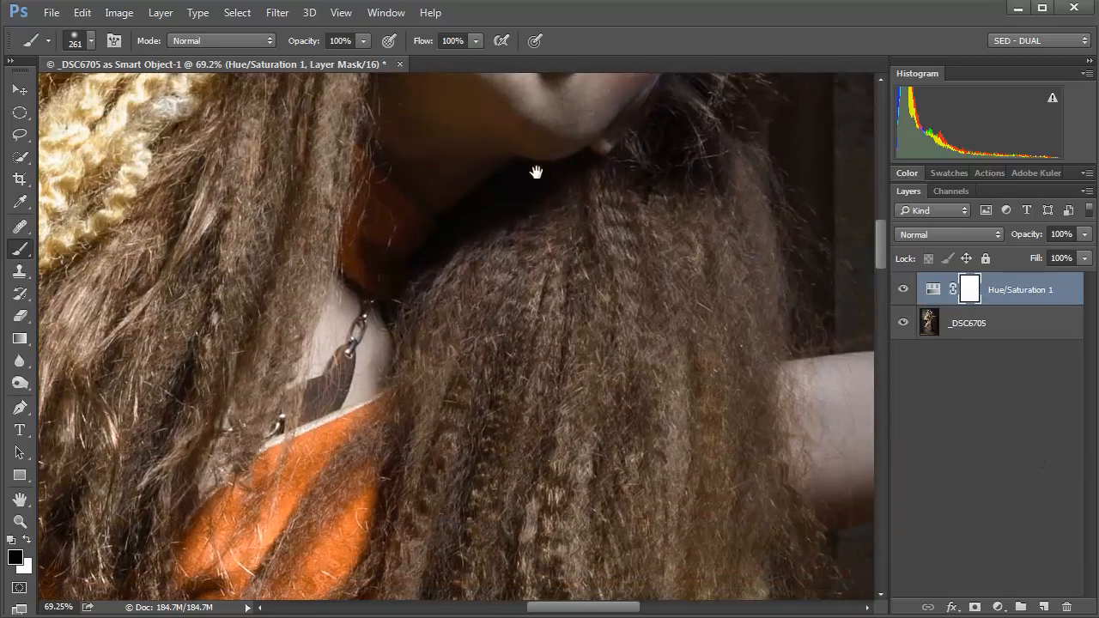
left_click_drag(536, 172, 574, 263)
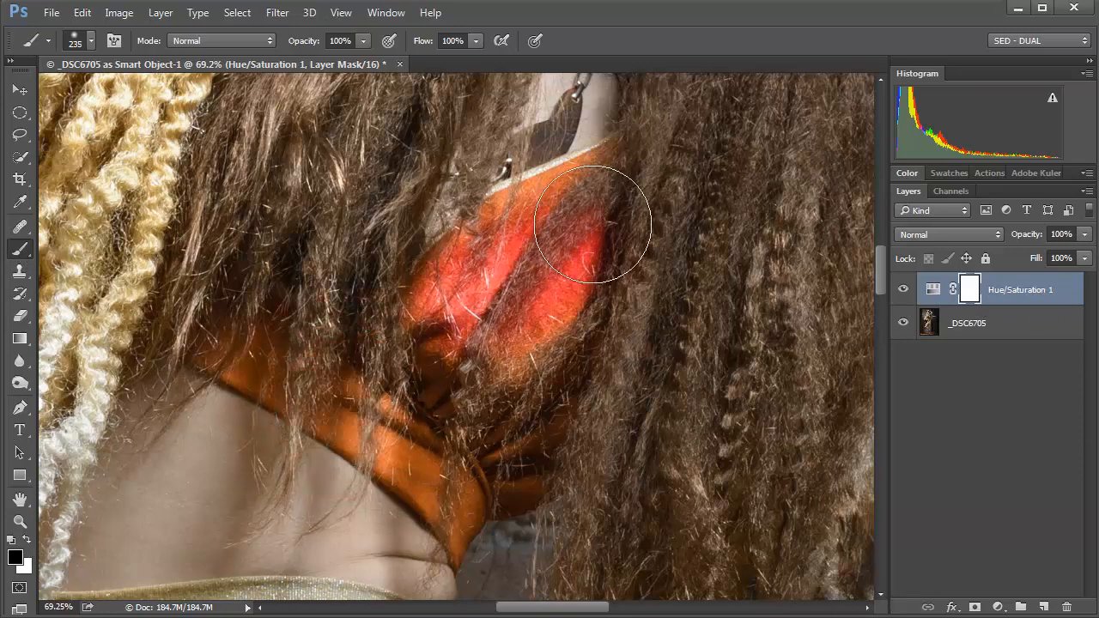
left_click_drag(593, 224, 539, 368)
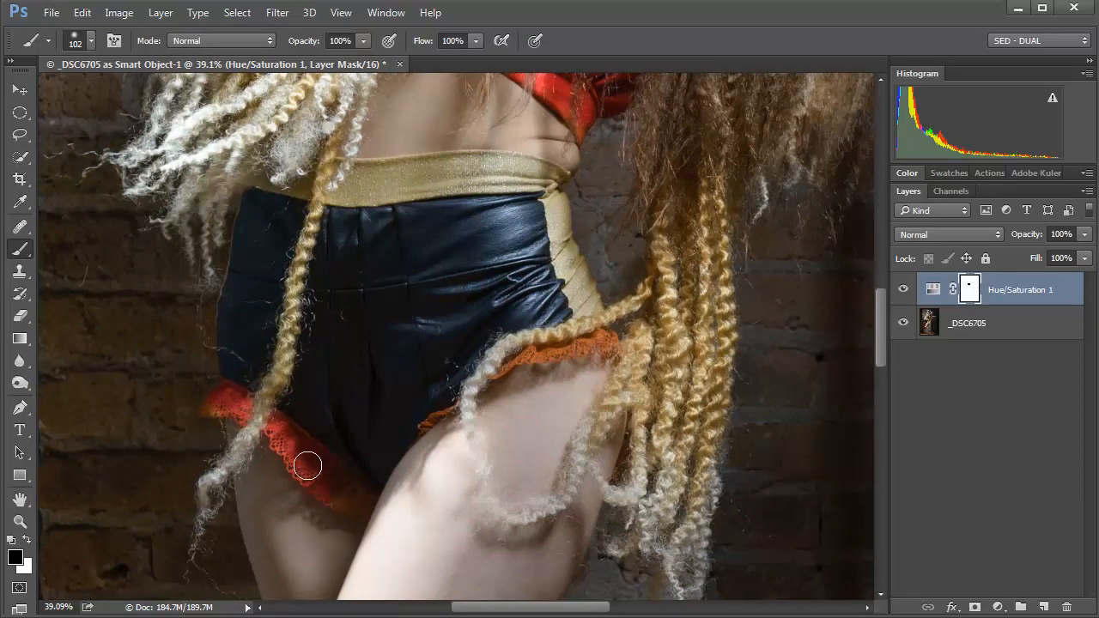
left_click_drag(308, 466, 631, 352)
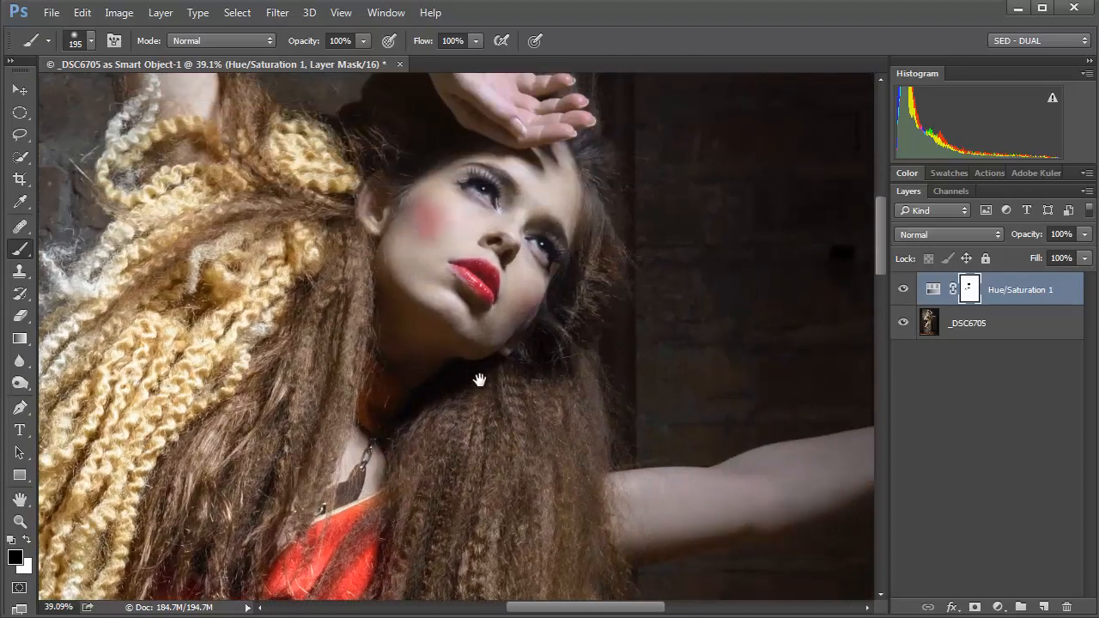
left_click_drag(479, 381, 197, 153)
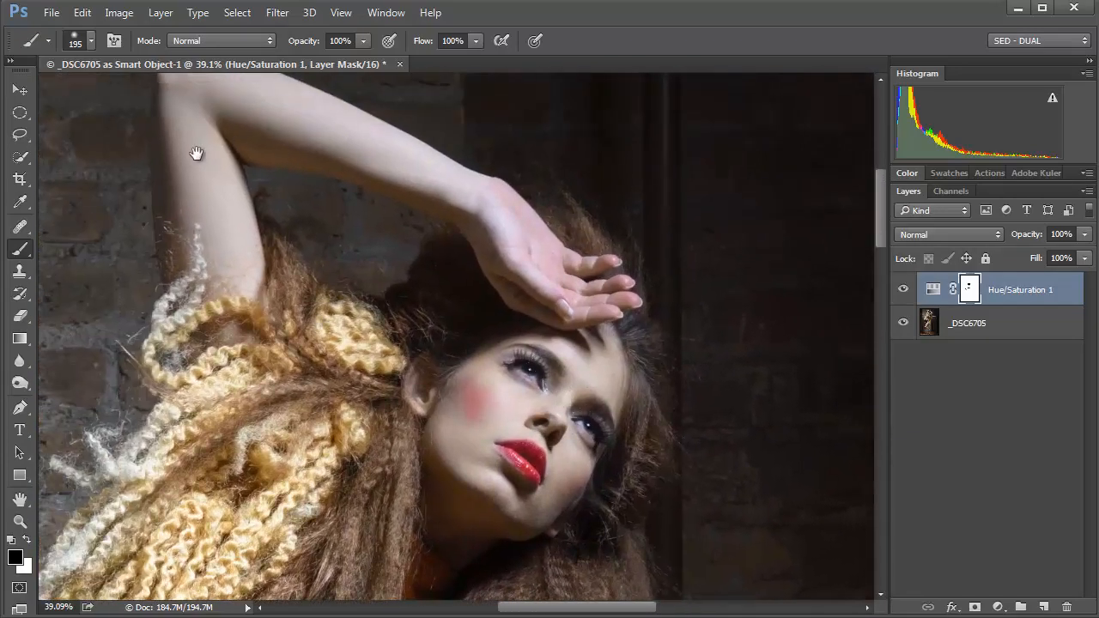
left_click_drag(198, 154, 412, 395)
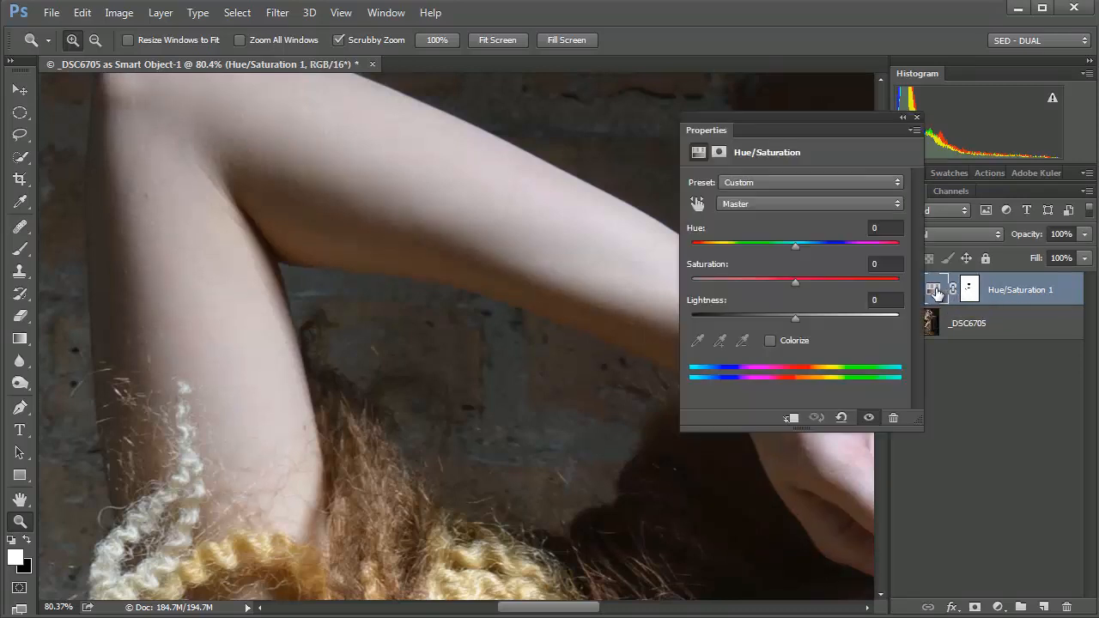
- Open the Hue/Saturation colour range dropdown without changing anything
left_click(807, 204)
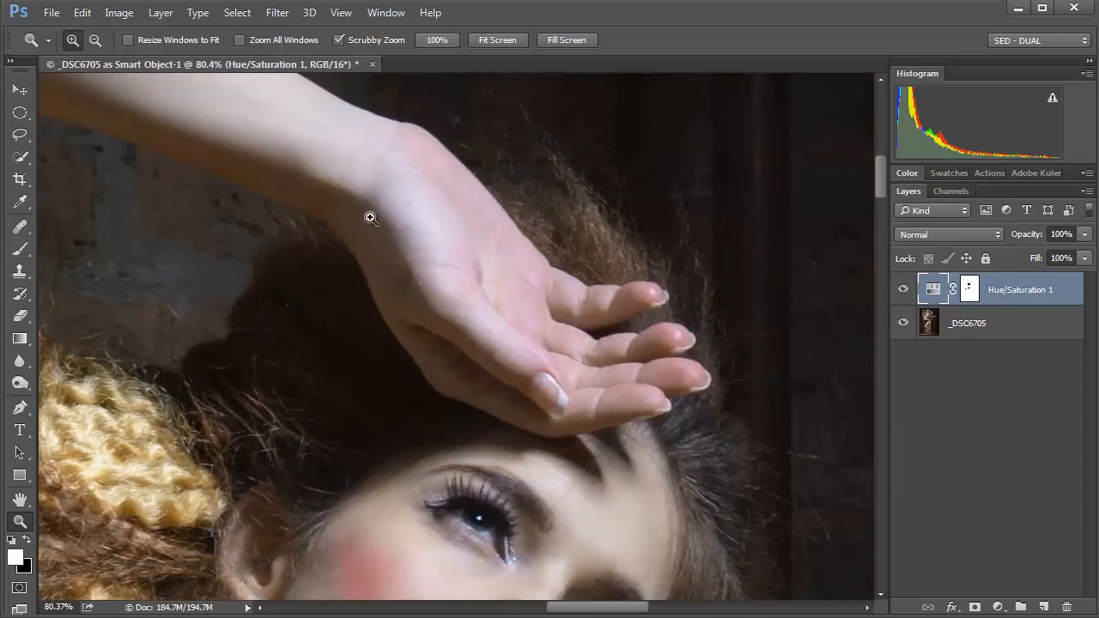
mouse_move(605, 378)
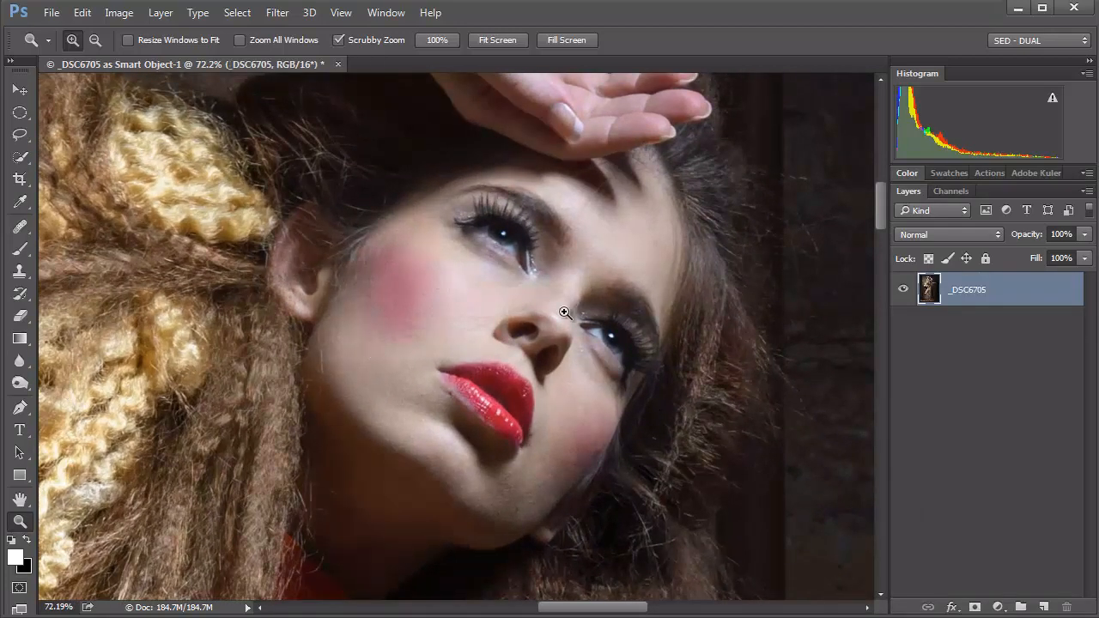
- Add a new Hue/Saturation adjustment layer and sample the skin's reds
left_click(997, 606)
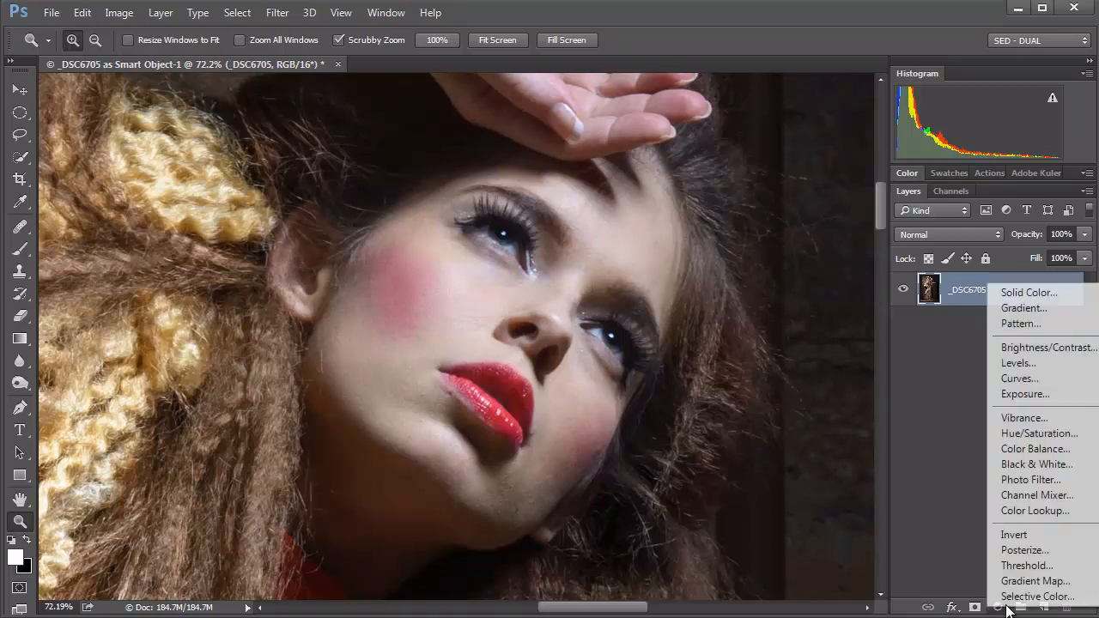
left_click(1038, 433)
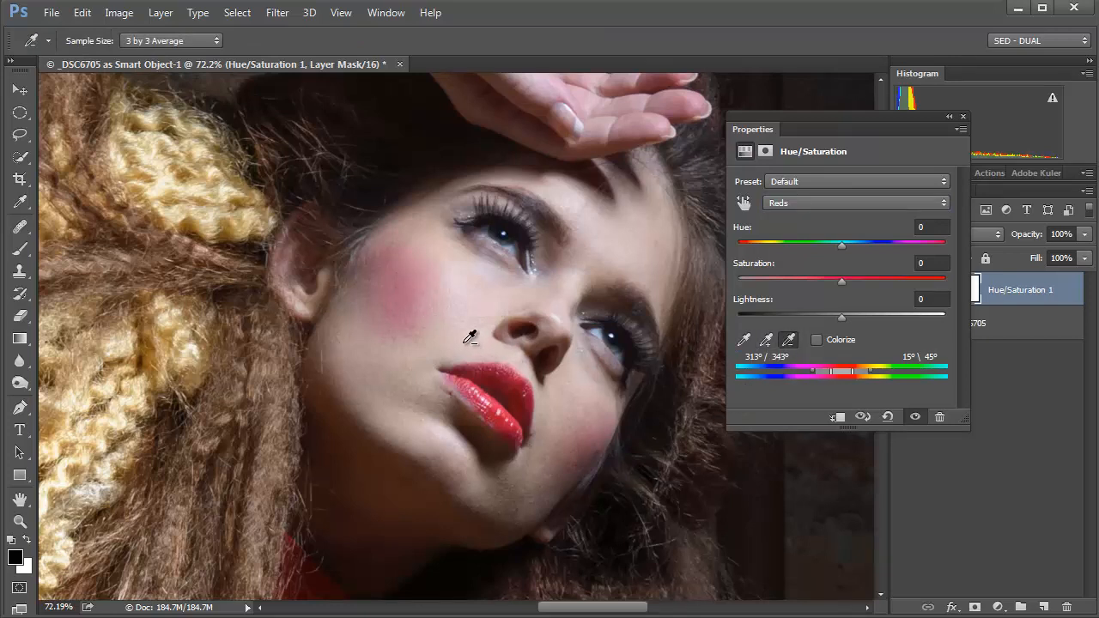
left_click_drag(841, 243, 843, 244)
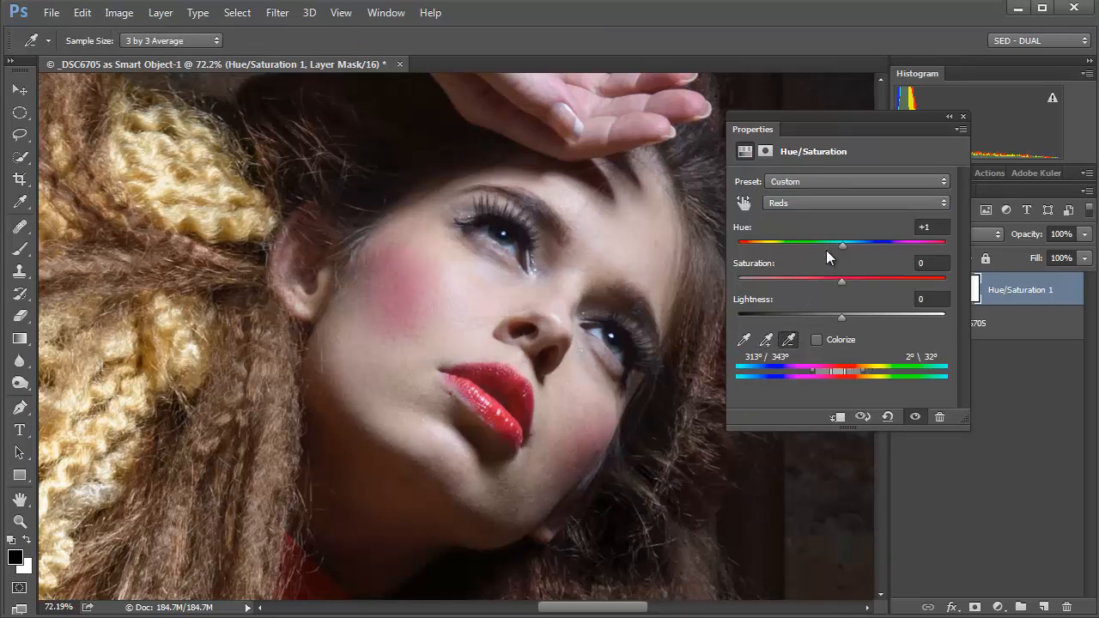
- Test the Reds Hue at extremes, then settle it near +32 toward yellow
left_click_drag(842, 243, 736, 243)
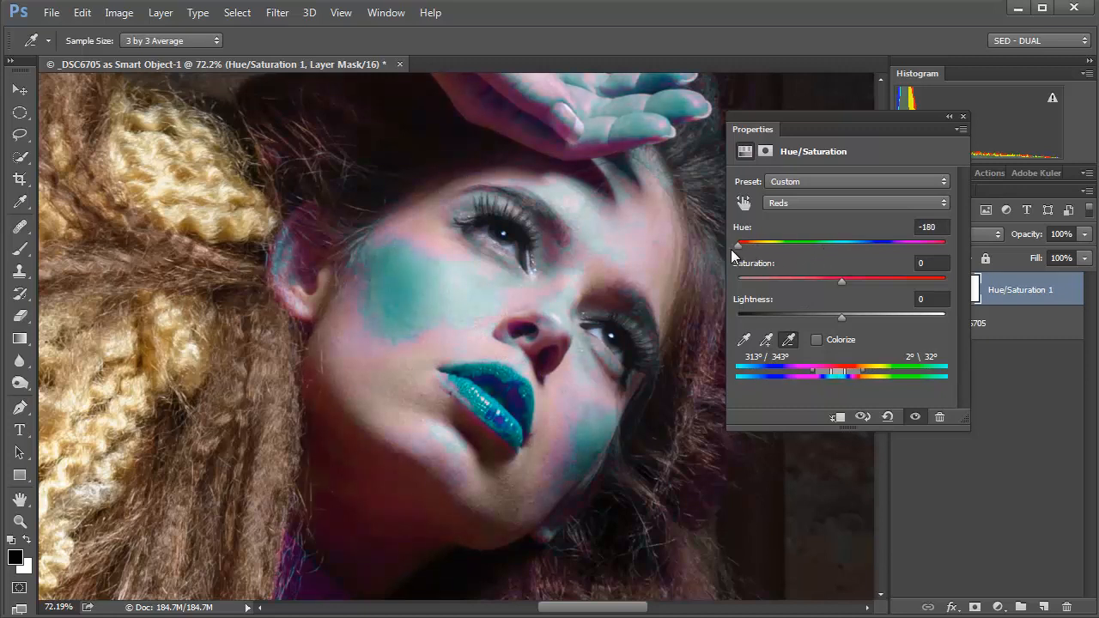
left_click_drag(736, 242, 858, 242)
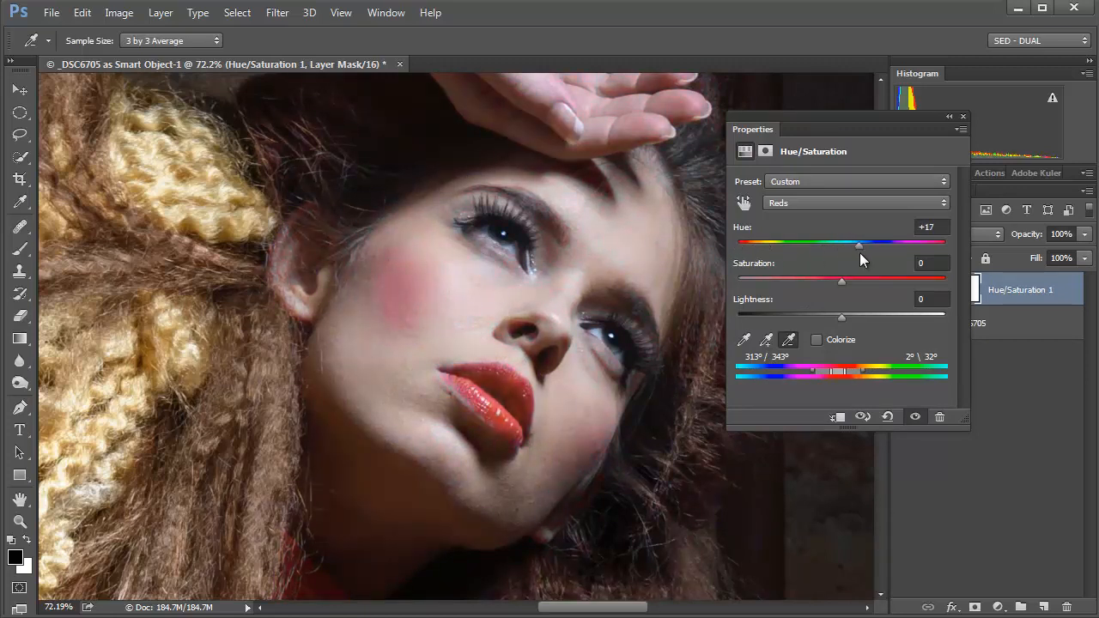
left_click_drag(858, 242, 864, 242)
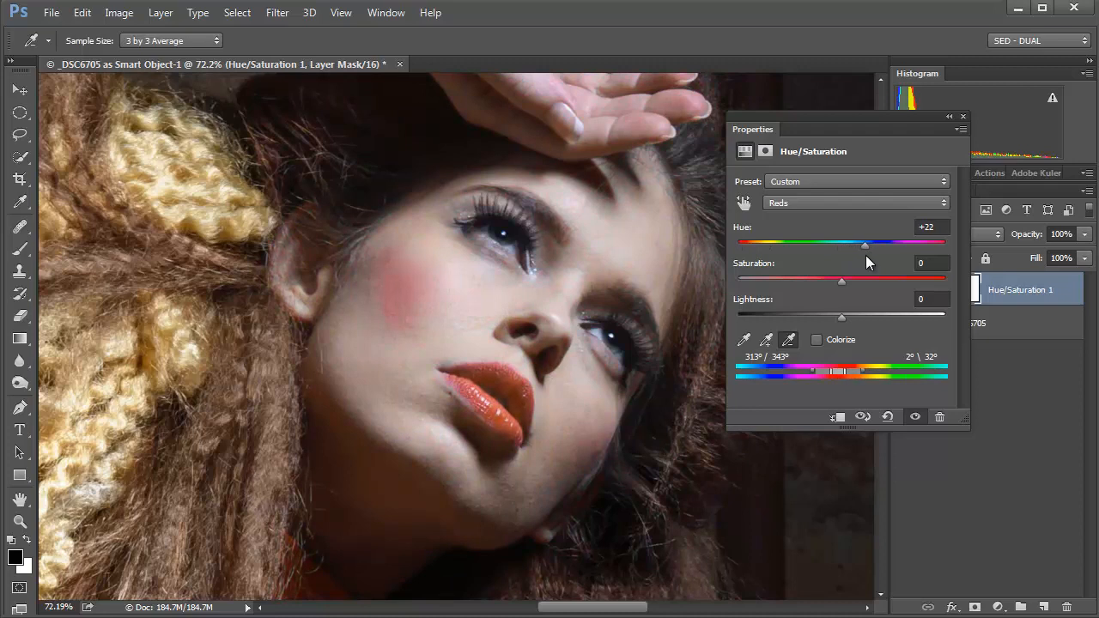
mouse_move(1012, 317)
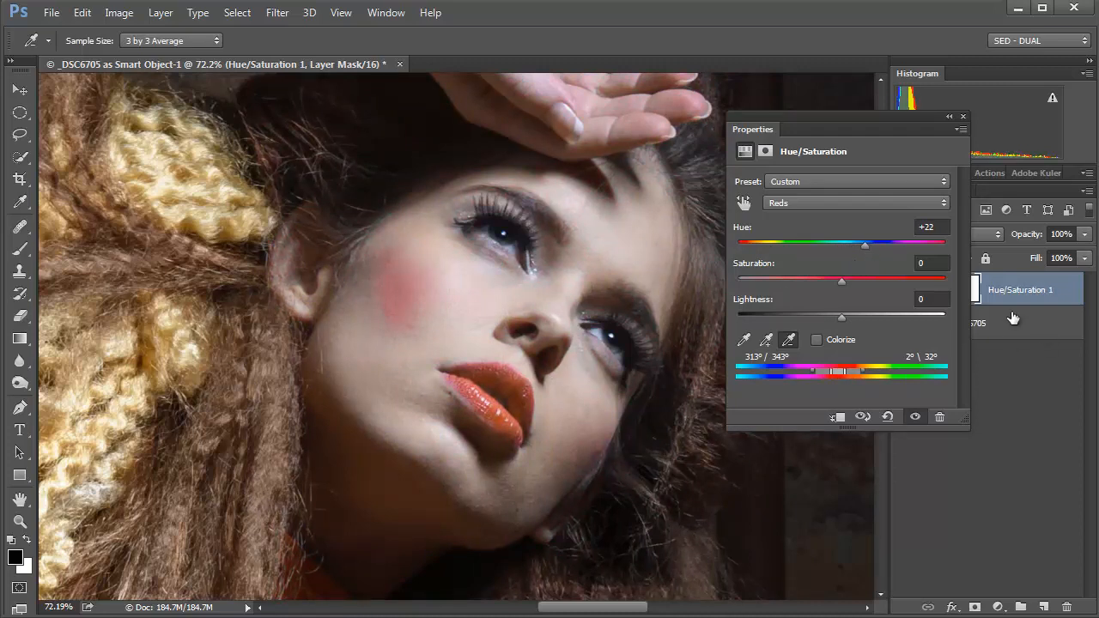
left_click_drag(865, 243, 883, 243)
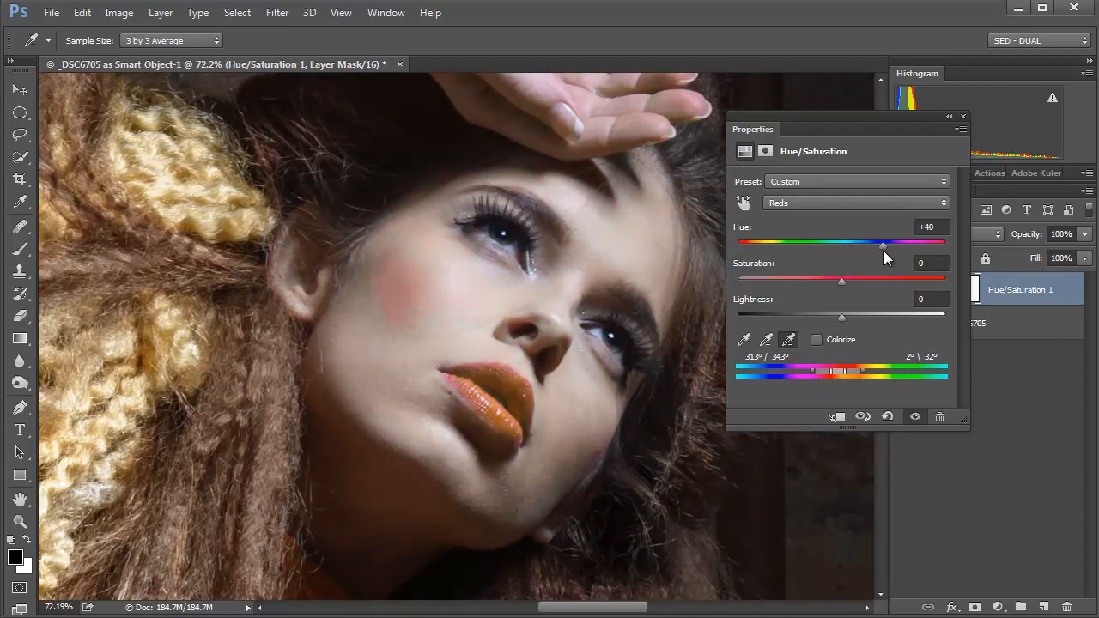
left_click_drag(883, 242, 874, 242)
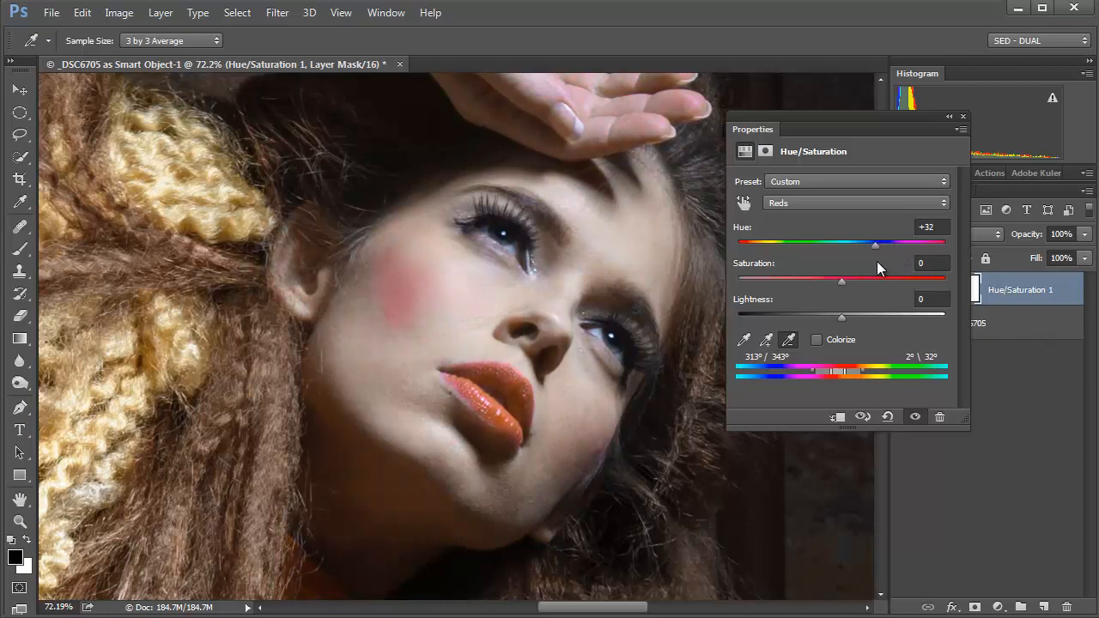
left_click_drag(874, 242, 857, 242)
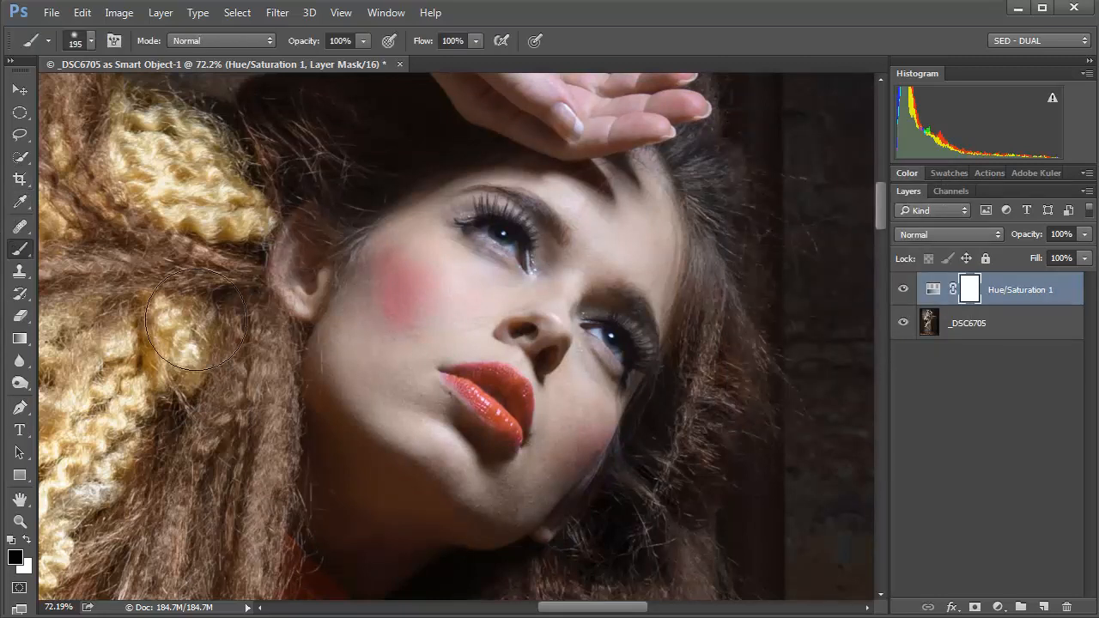
mouse_move(409, 358)
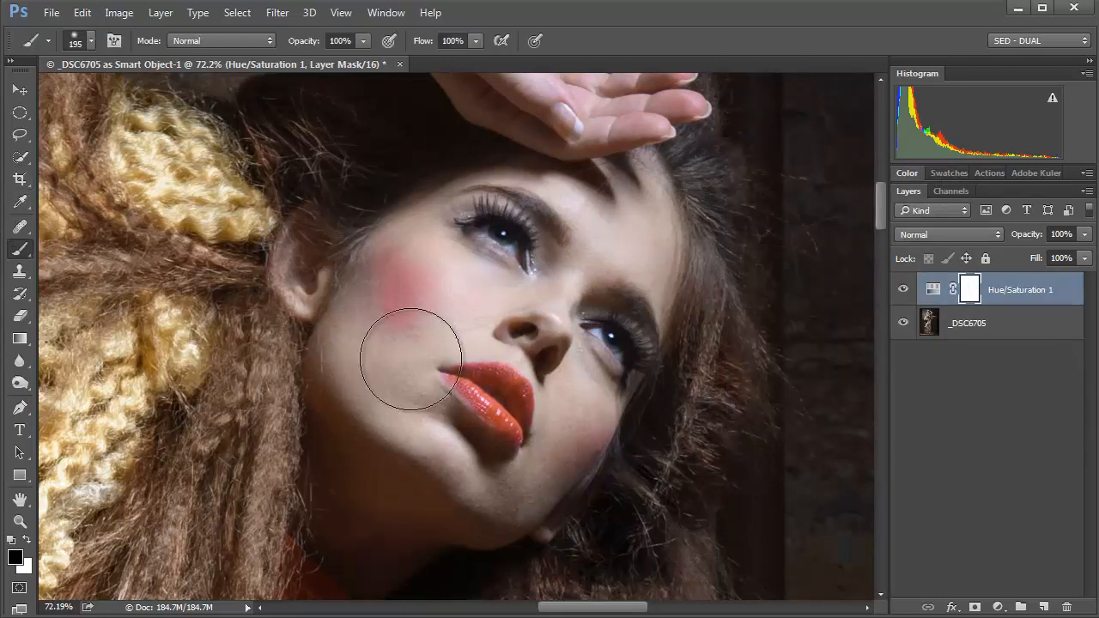
- Paint black on the new adjustment's mask over the lips to restore their bright red
left_click_drag(412, 361, 485, 399)
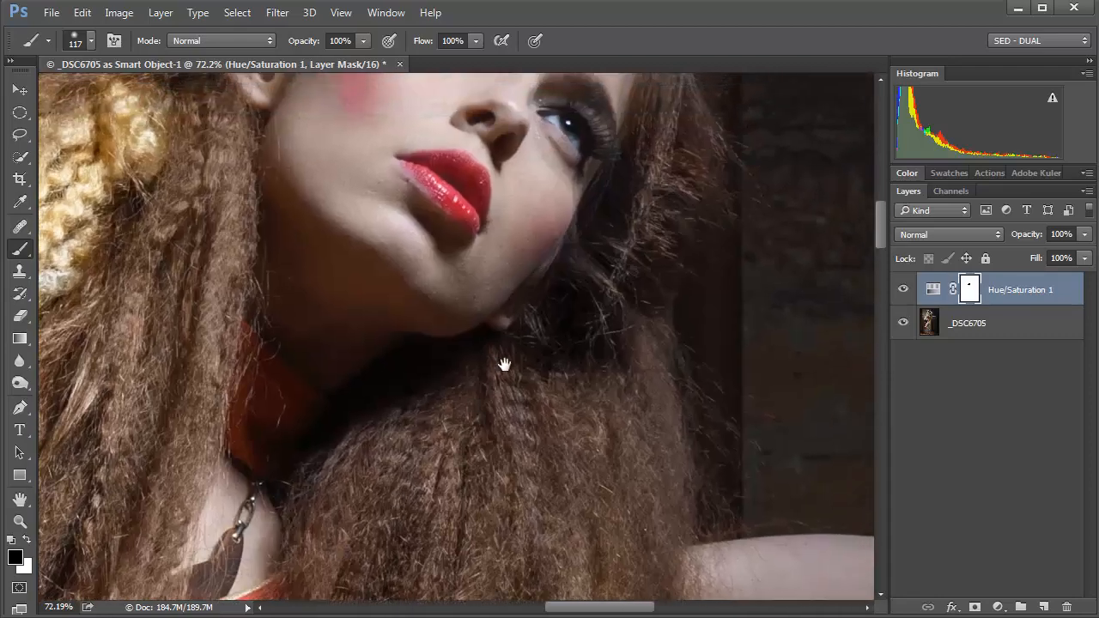
left_click(969, 289)
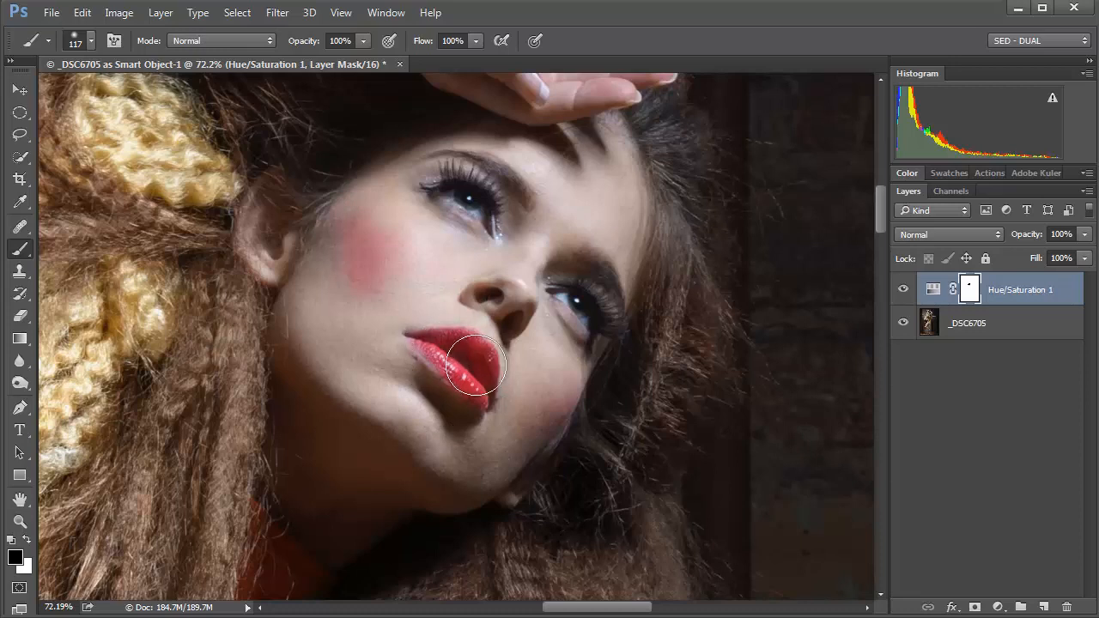
left_click_drag(476, 365, 433, 352)
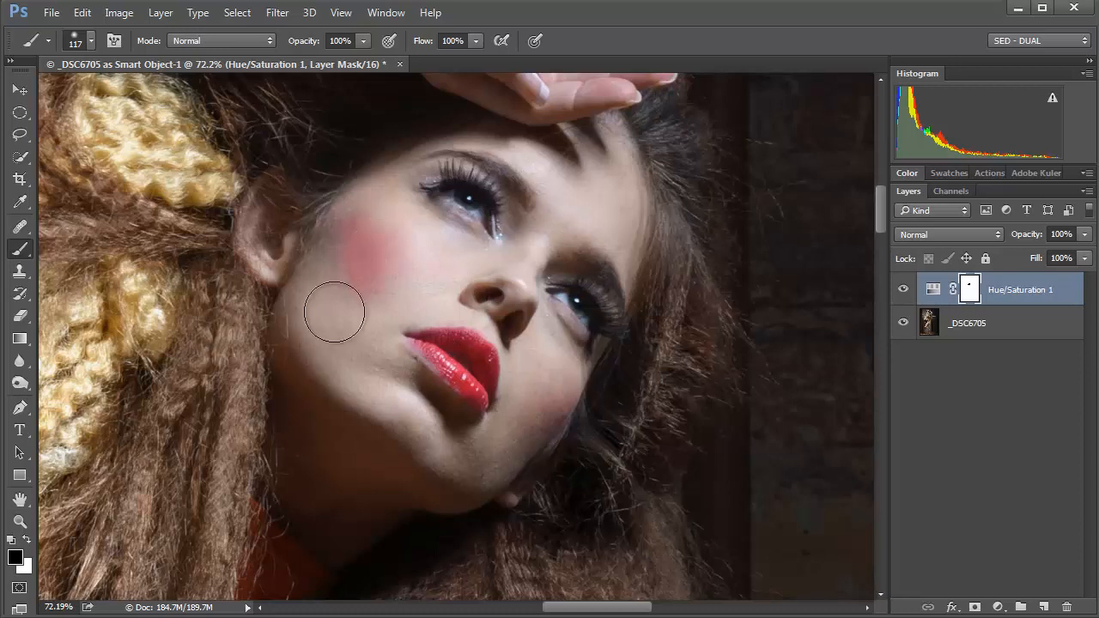
mouse_move(339, 298)
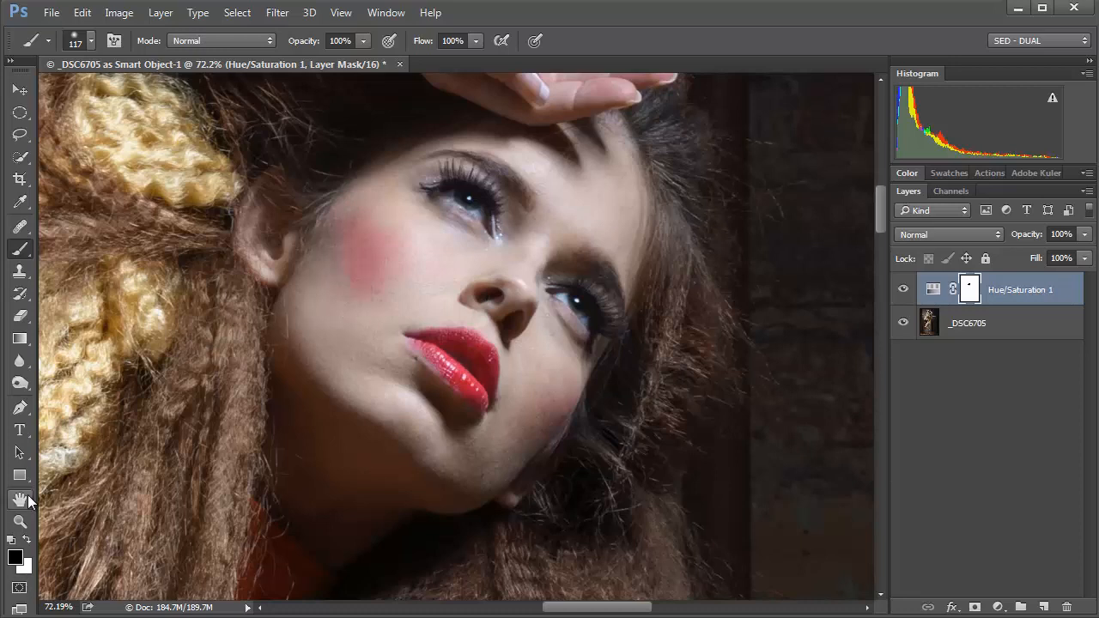
left_click(20, 500)
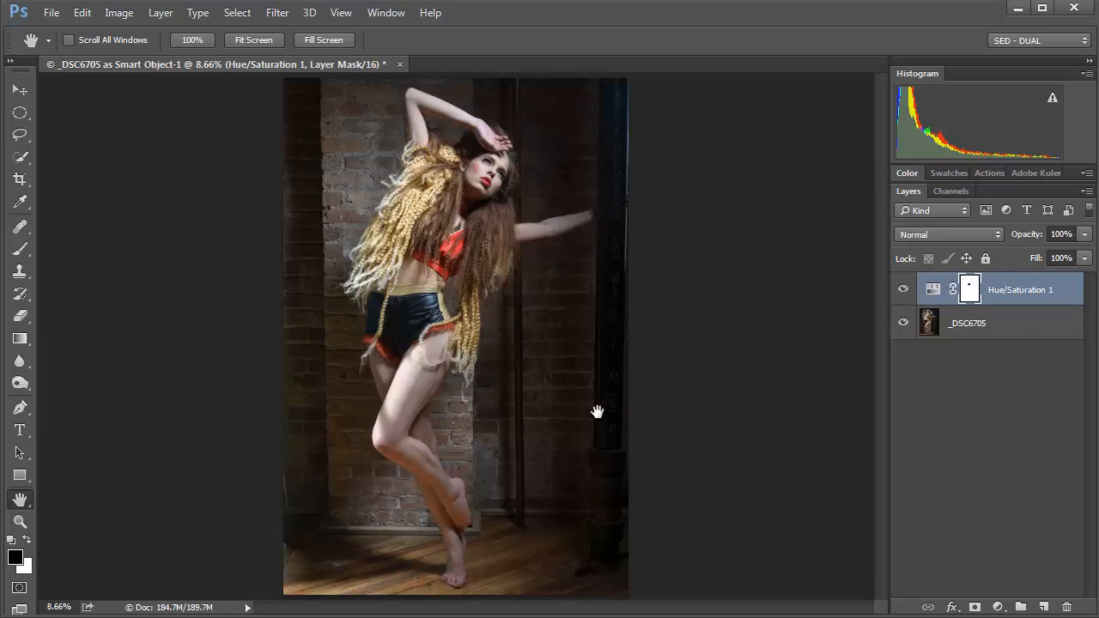
mouse_move(801, 344)
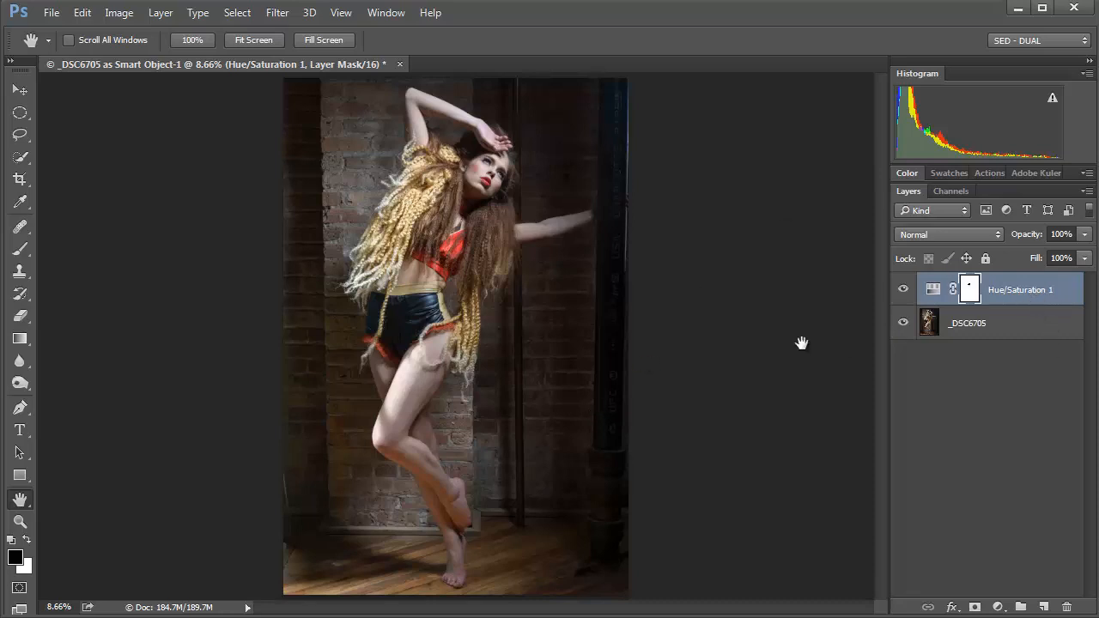
mouse_move(326, 249)
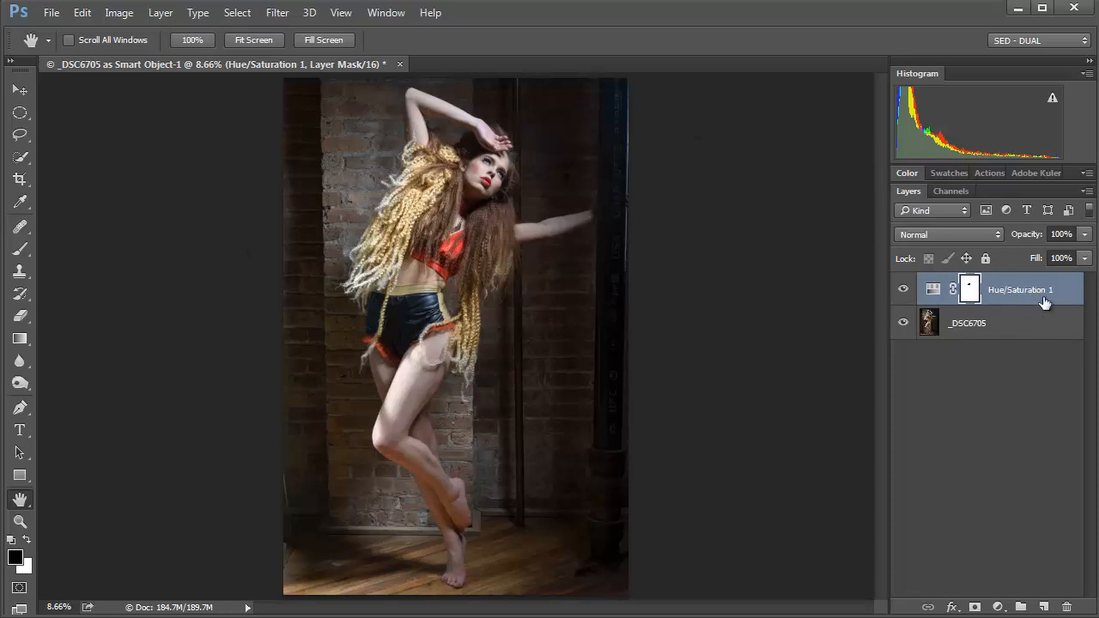
mouse_move(1015, 294)
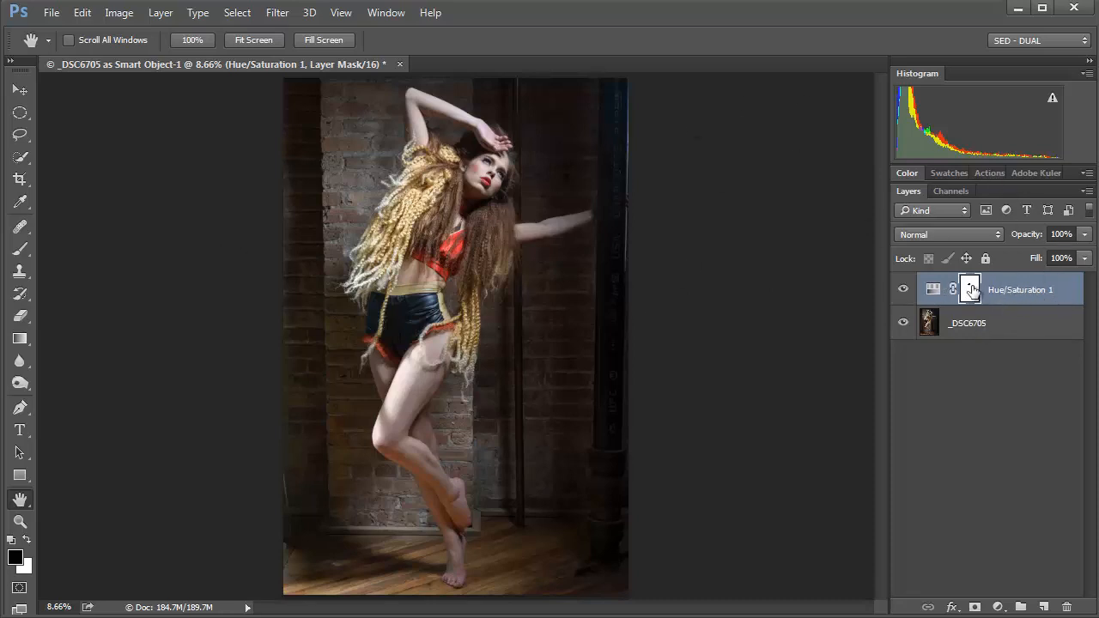
mouse_move(970, 290)
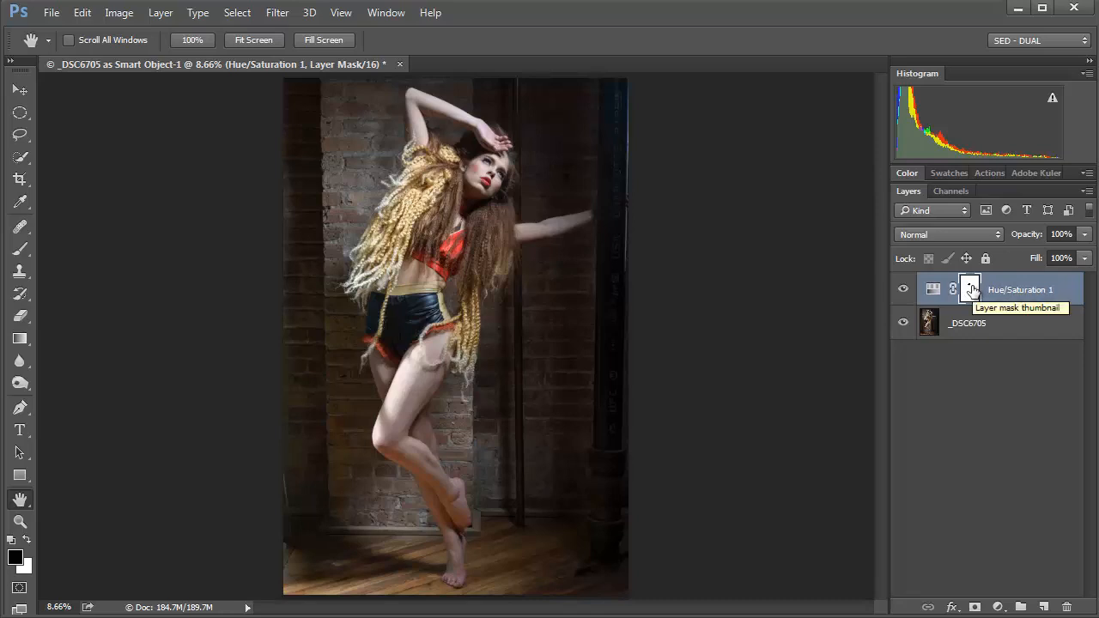